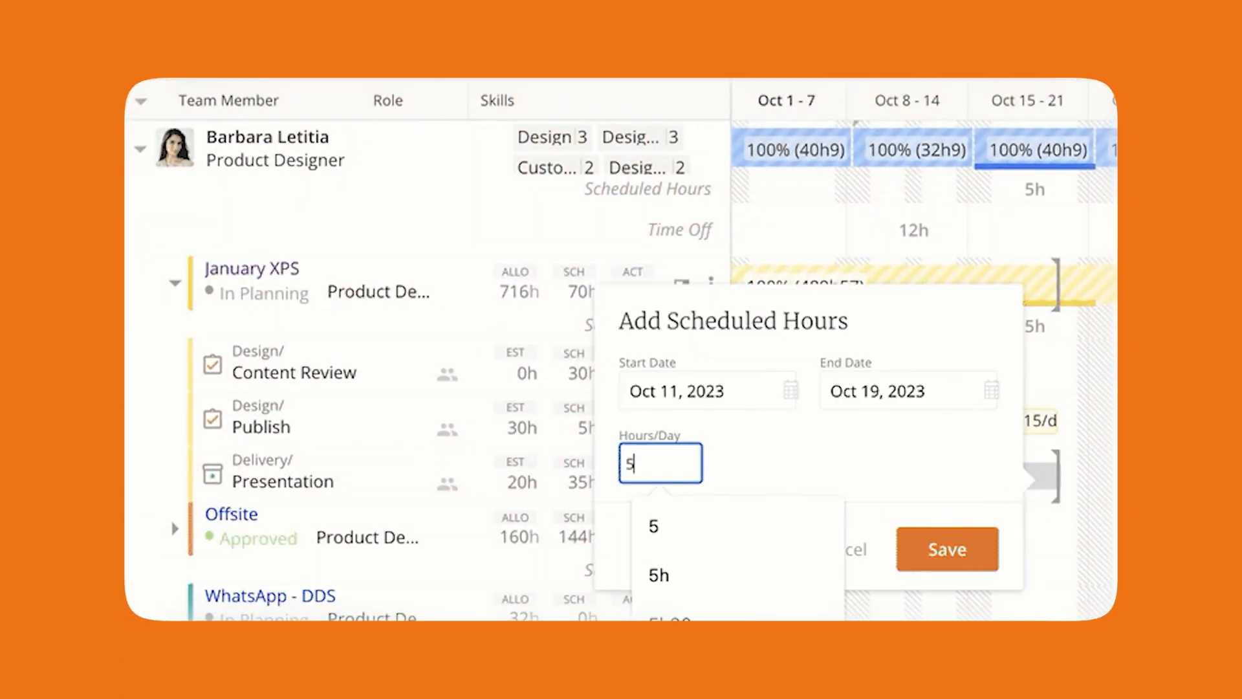
# Save 5 hours per day for Oct 11–19, 2023 and switch to the Resource Center team grid.
pyautogui.click(948, 549)
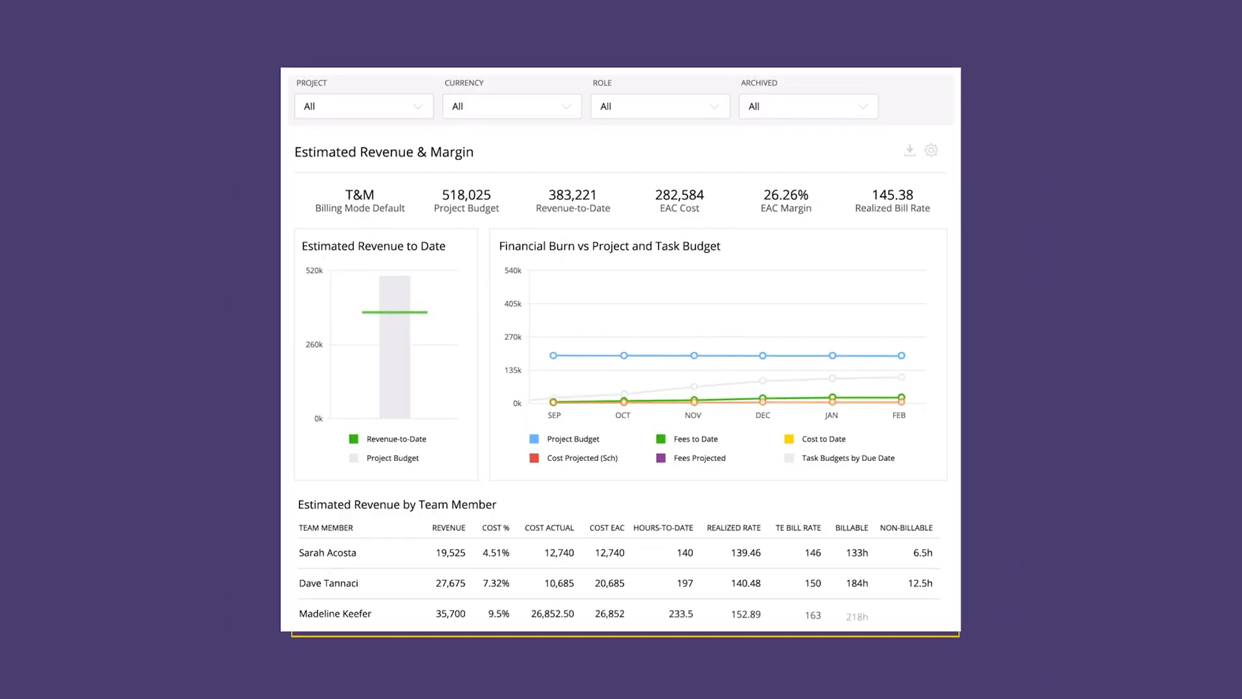
pyautogui.click(364, 104)
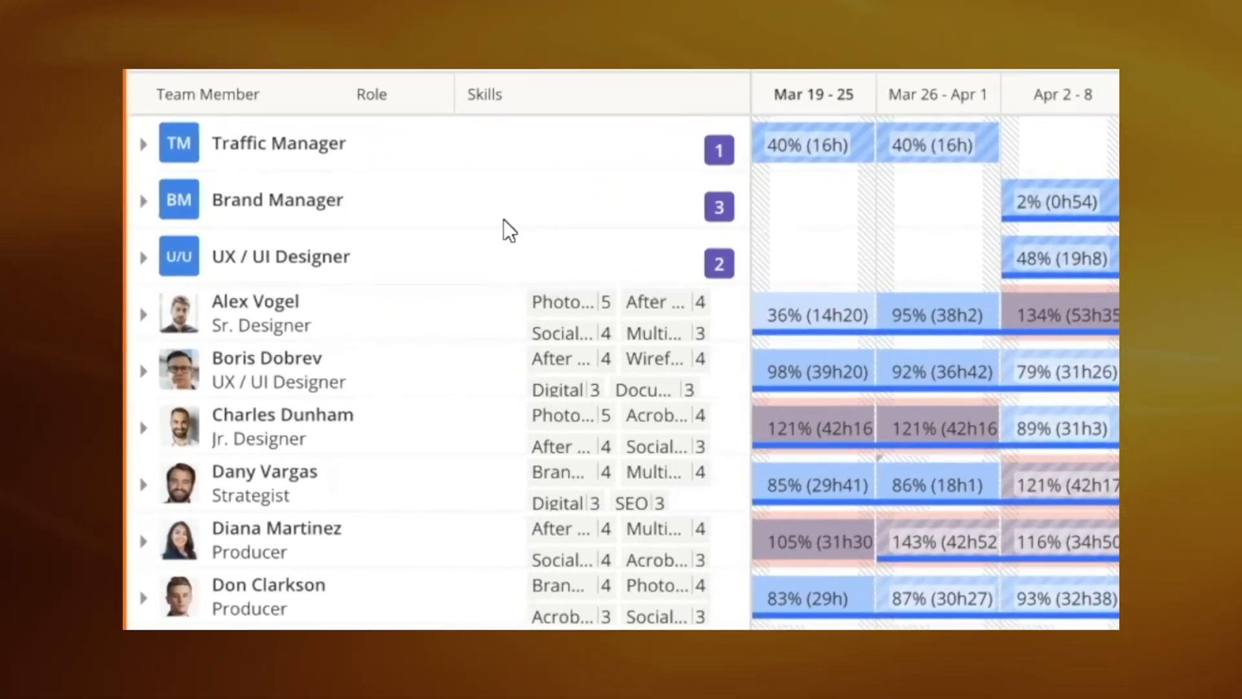
# Peek at the UX/UI Designer role's projects, then view a Skills popup.
pyautogui.click(143, 257)
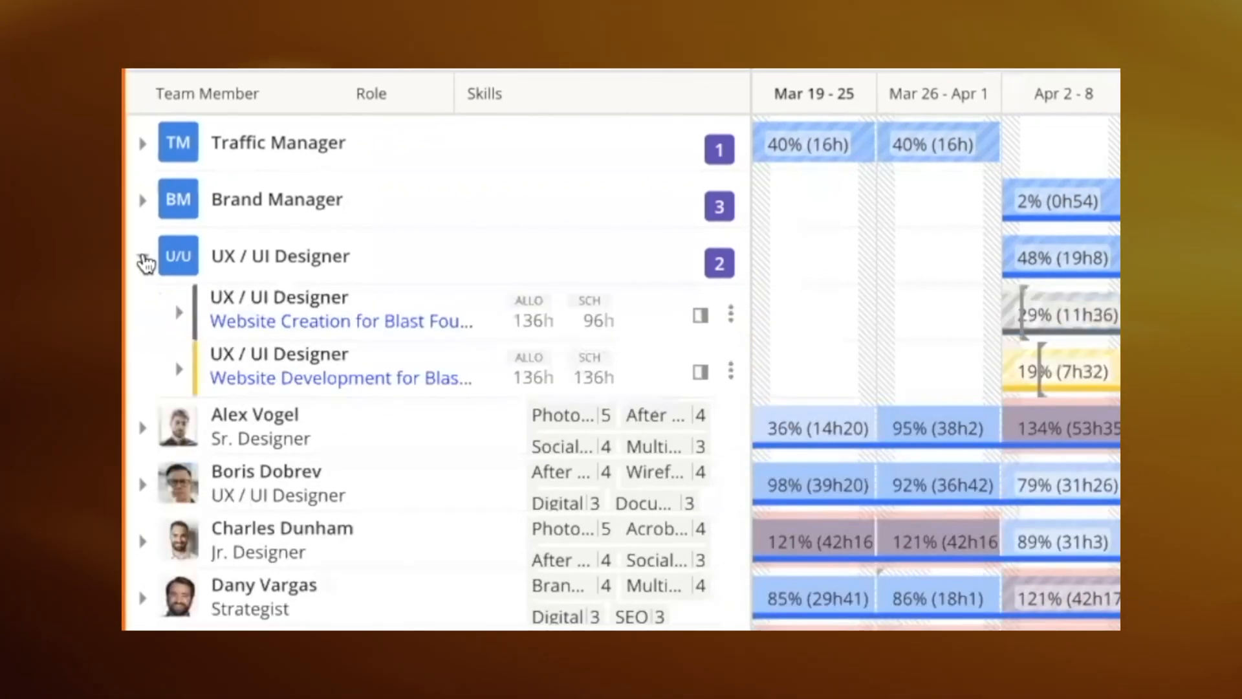
pyautogui.click(146, 257)
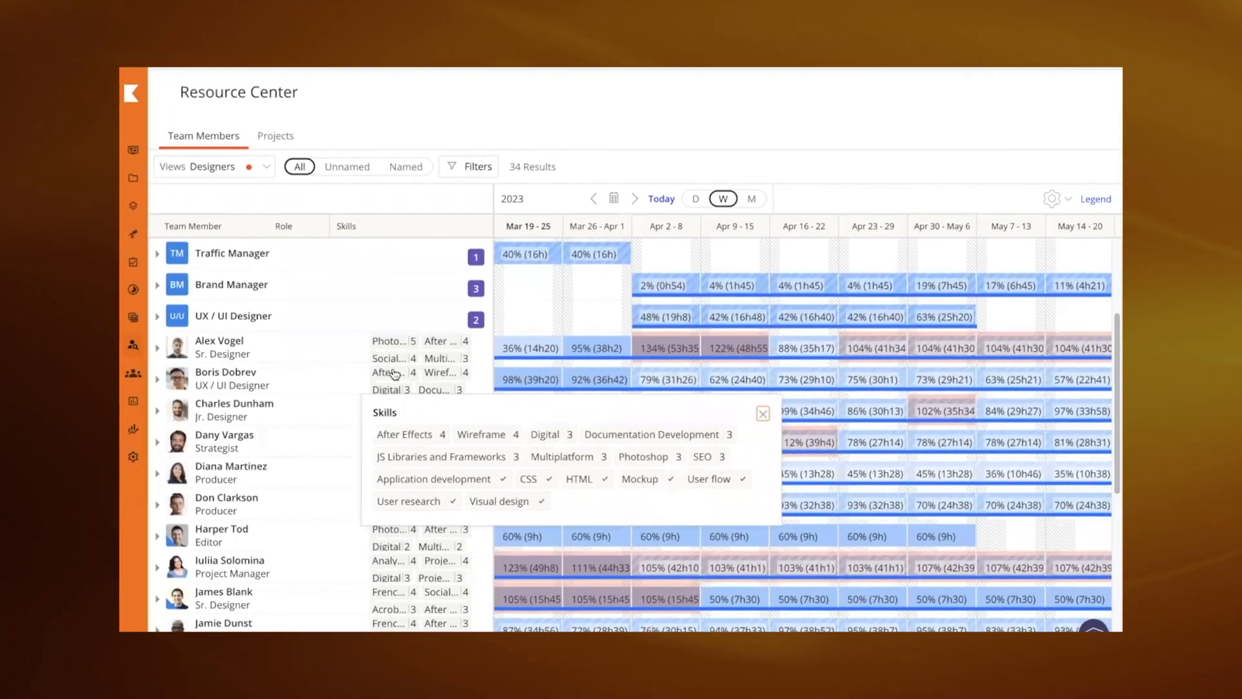
pyautogui.click(764, 415)
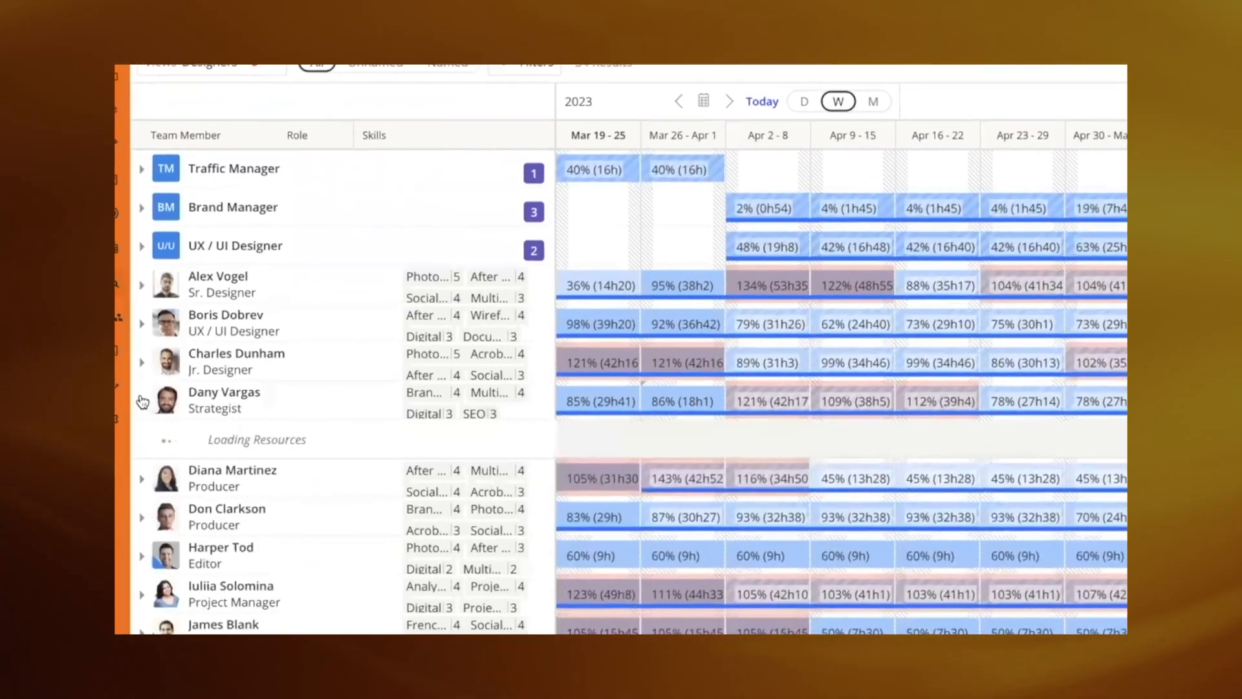
# Expand the Strategist's project assignments and show the allocation colour legend.
pyautogui.click(142, 401)
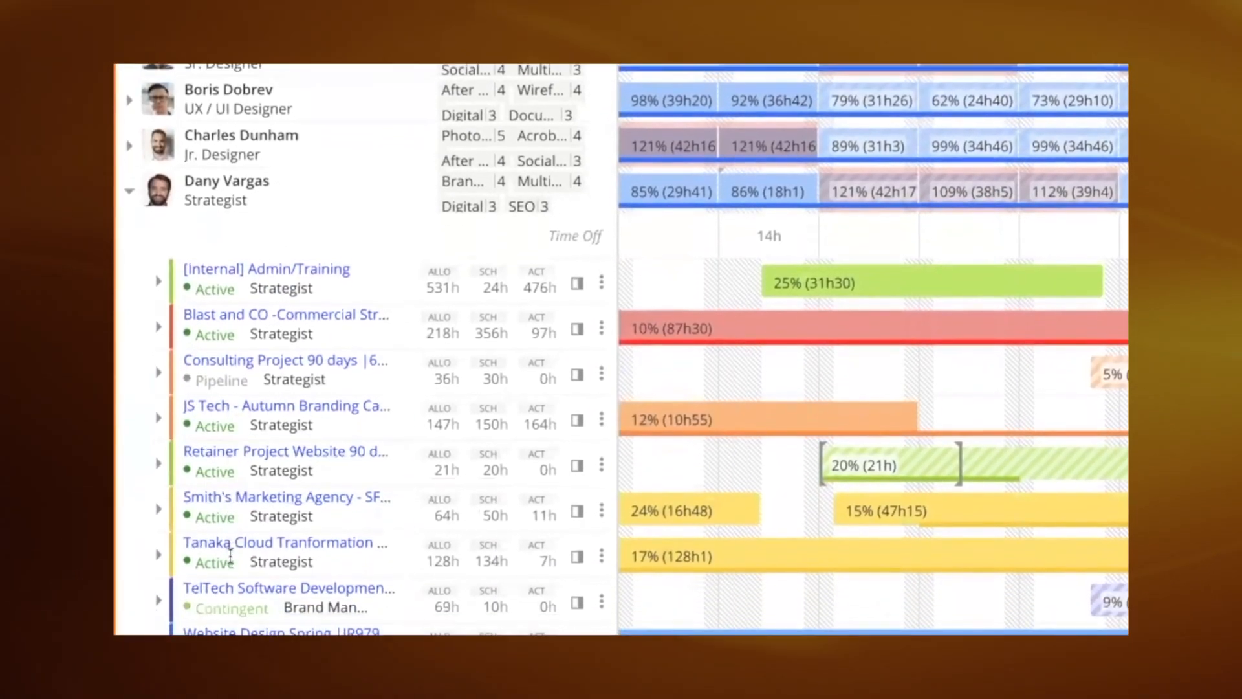
pyautogui.scroll(-3)
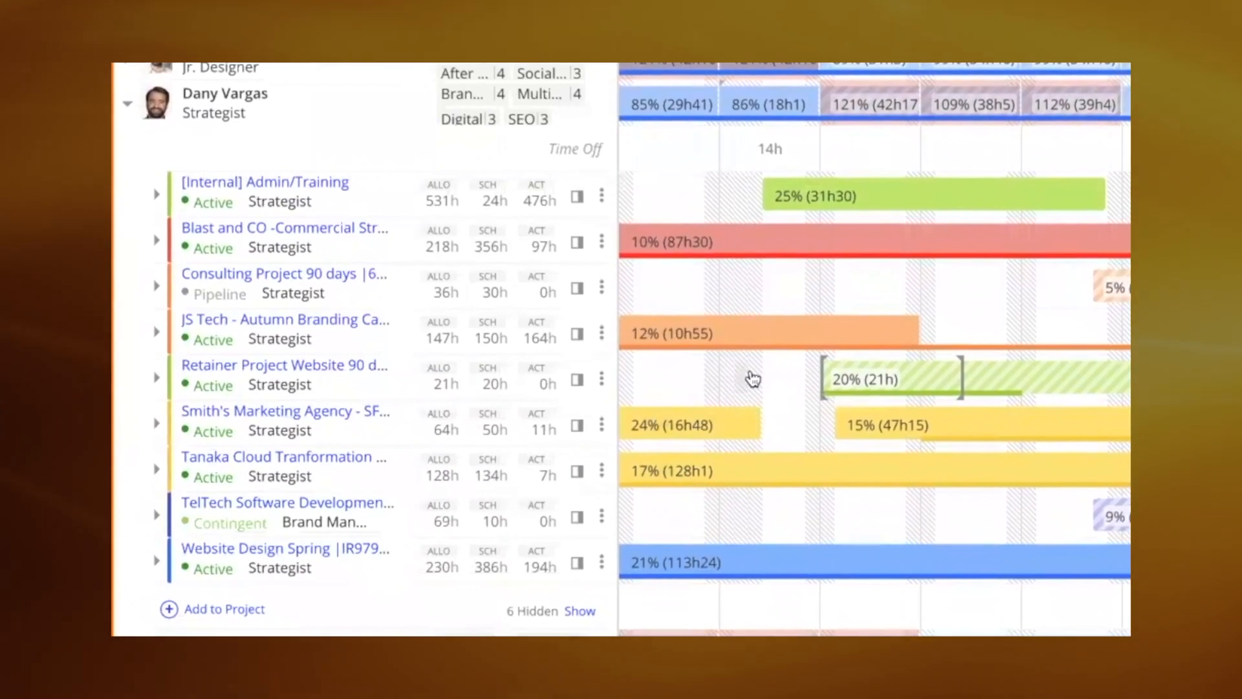
pyautogui.click(1104, 196)
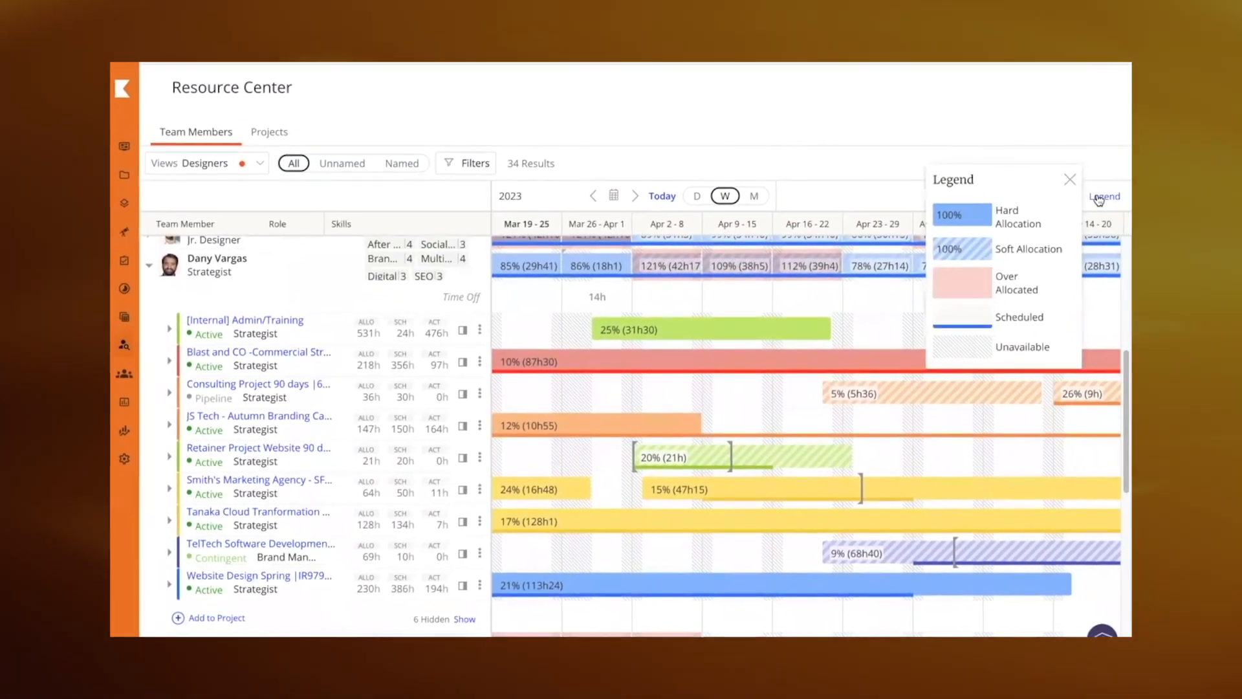
# In the Pipeline Projects view, expand the last pipeline project's staffing row.
pyautogui.scroll(-3)
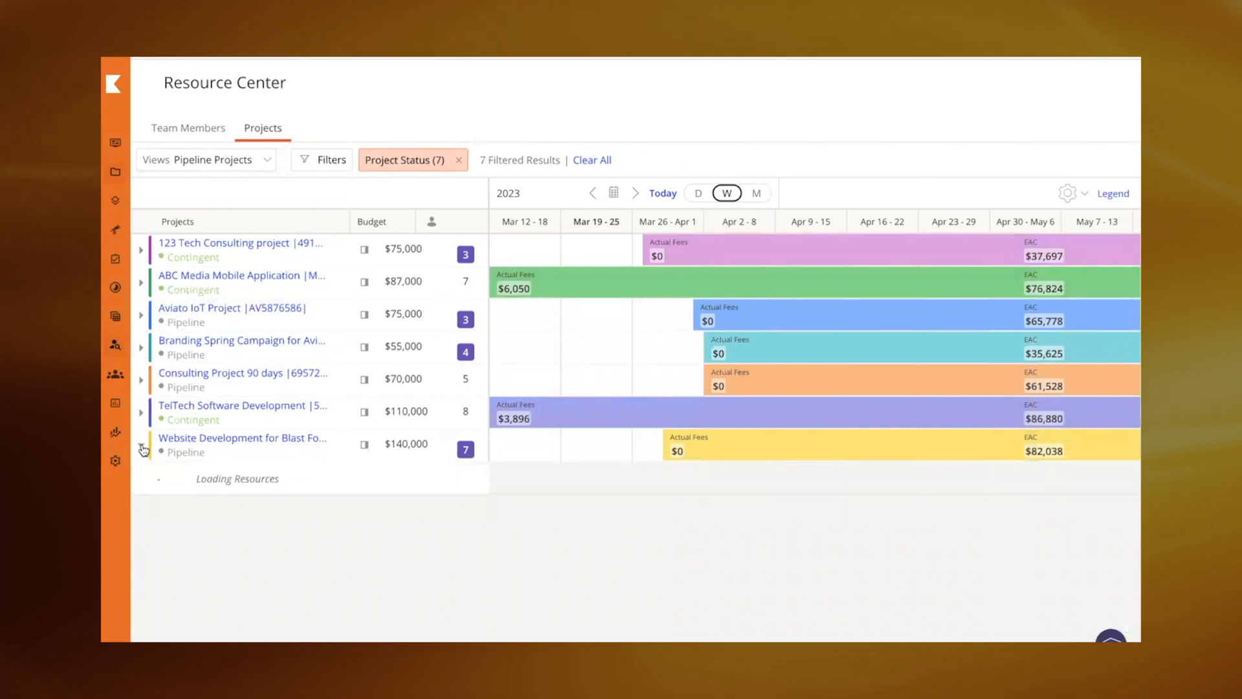
pyautogui.click(142, 448)
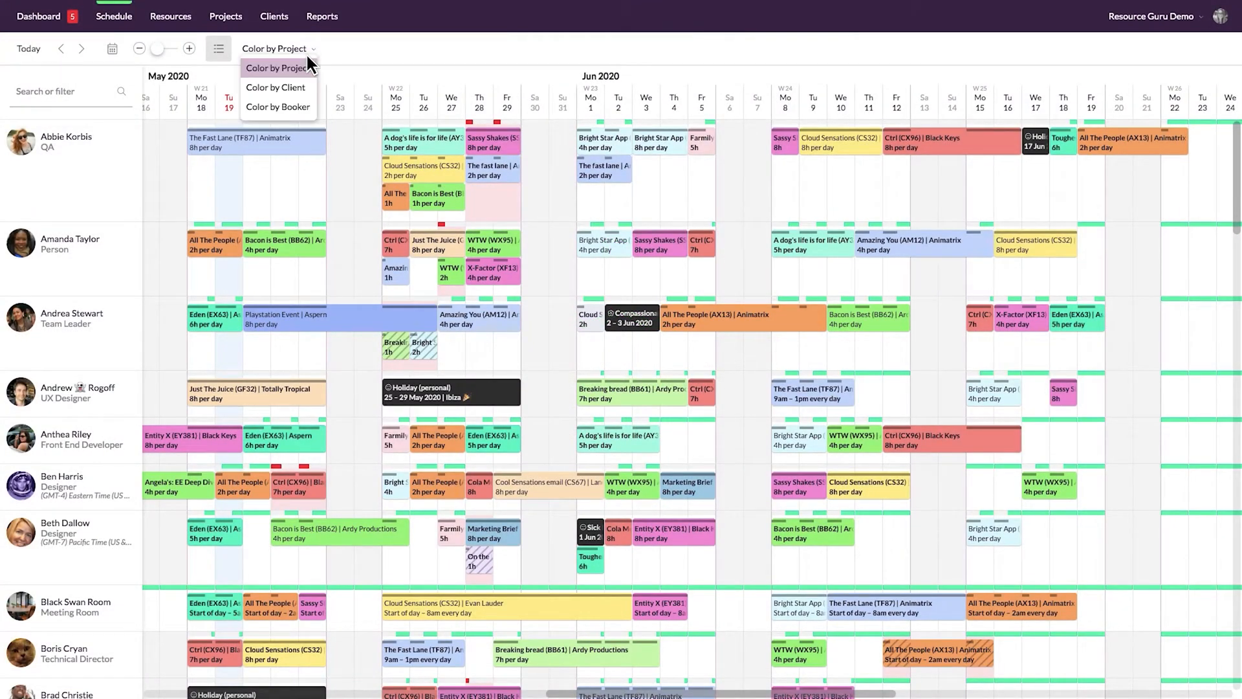
# Check Color by Project, then start a new 8-hour booking on an empty schedule day.
pyautogui.click(275, 67)
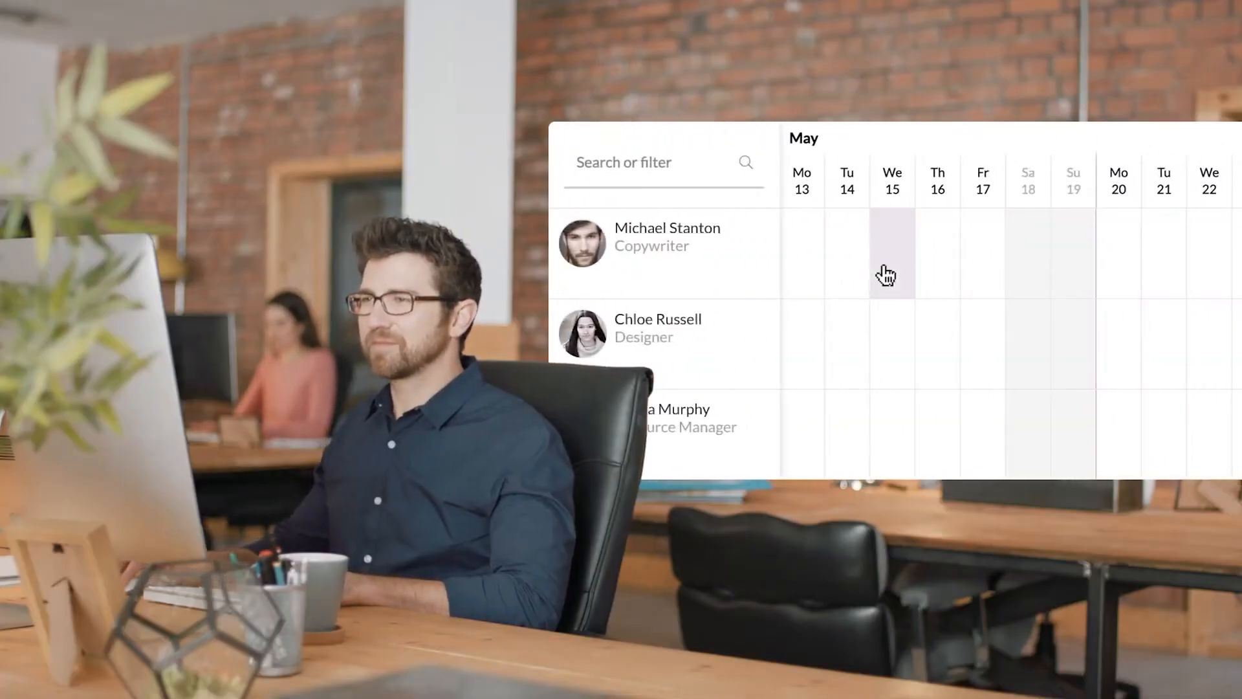
pyautogui.click(892, 253)
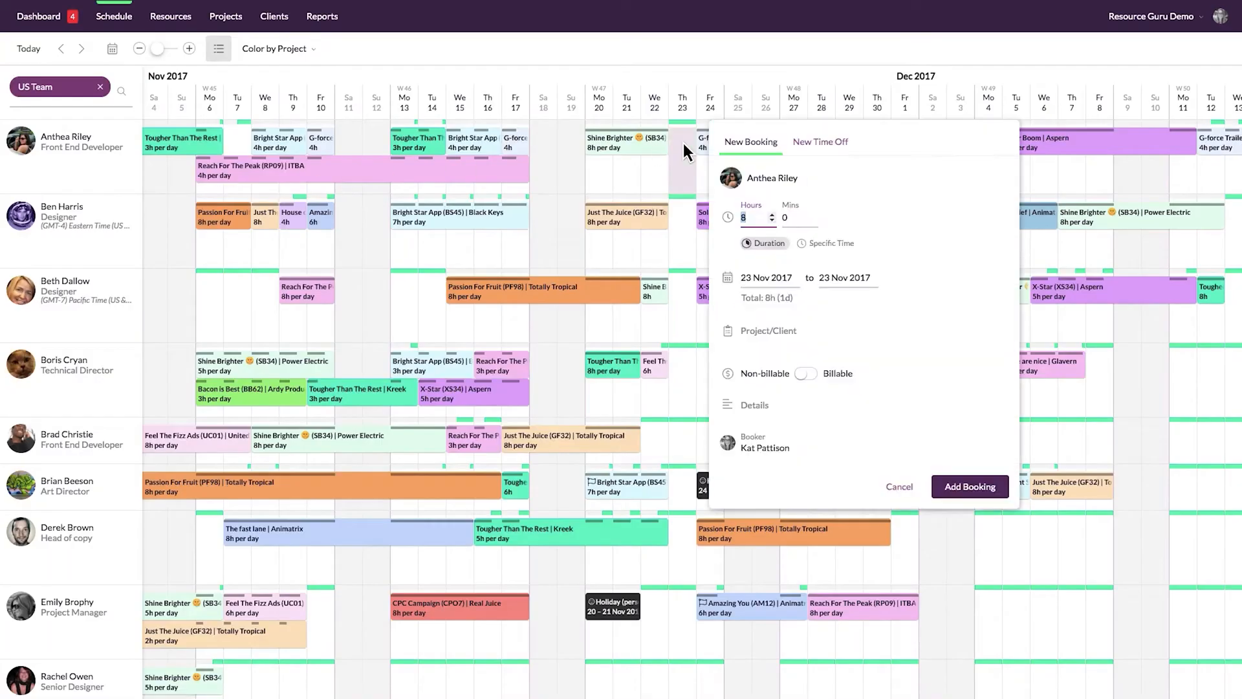
pyautogui.click(821, 142)
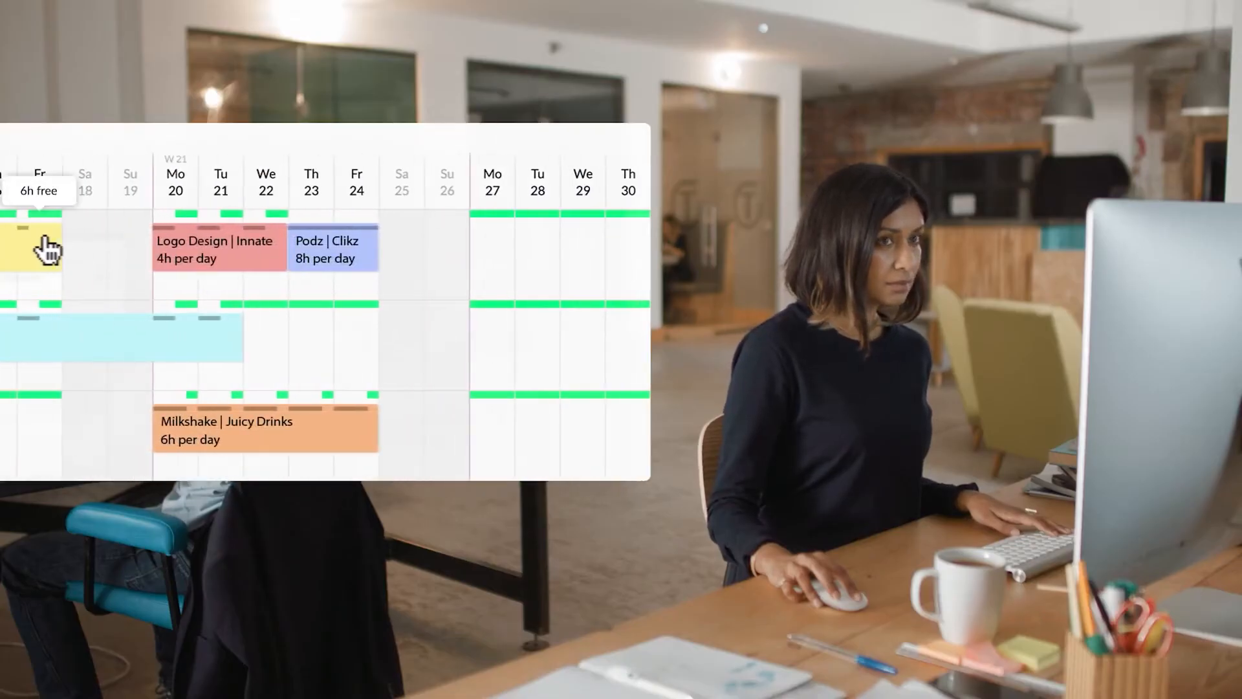
pyautogui.moveTo(312, 250)
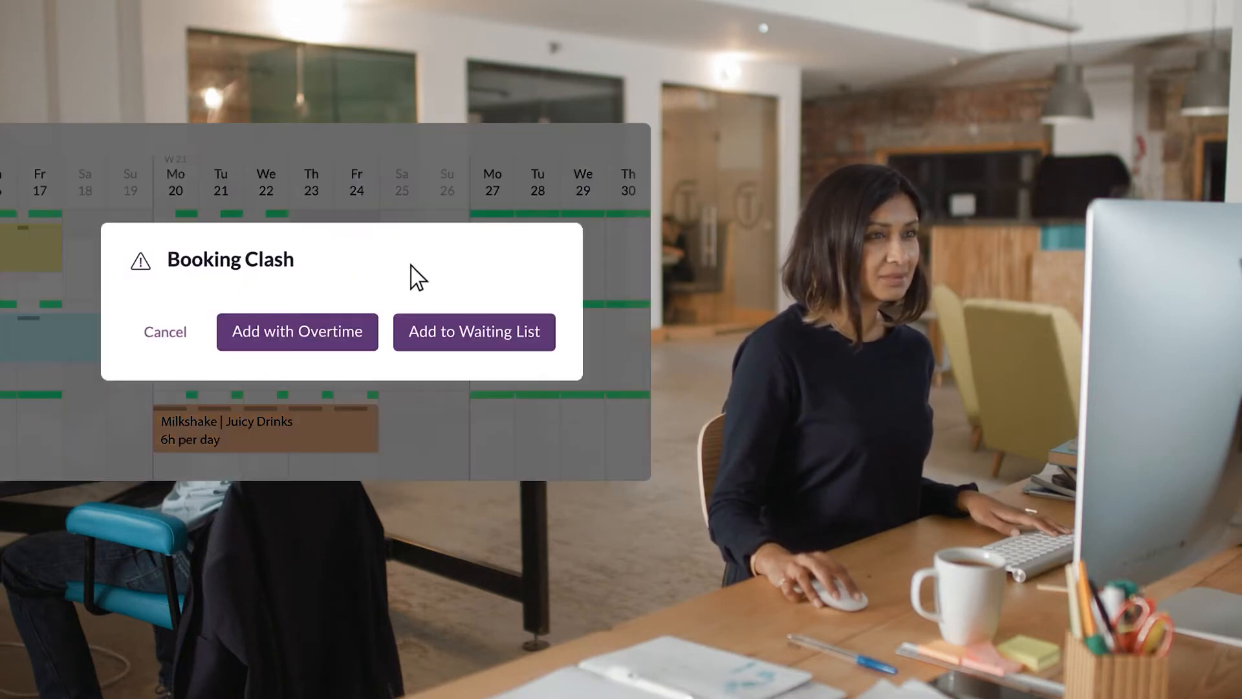
pyautogui.moveTo(473, 339)
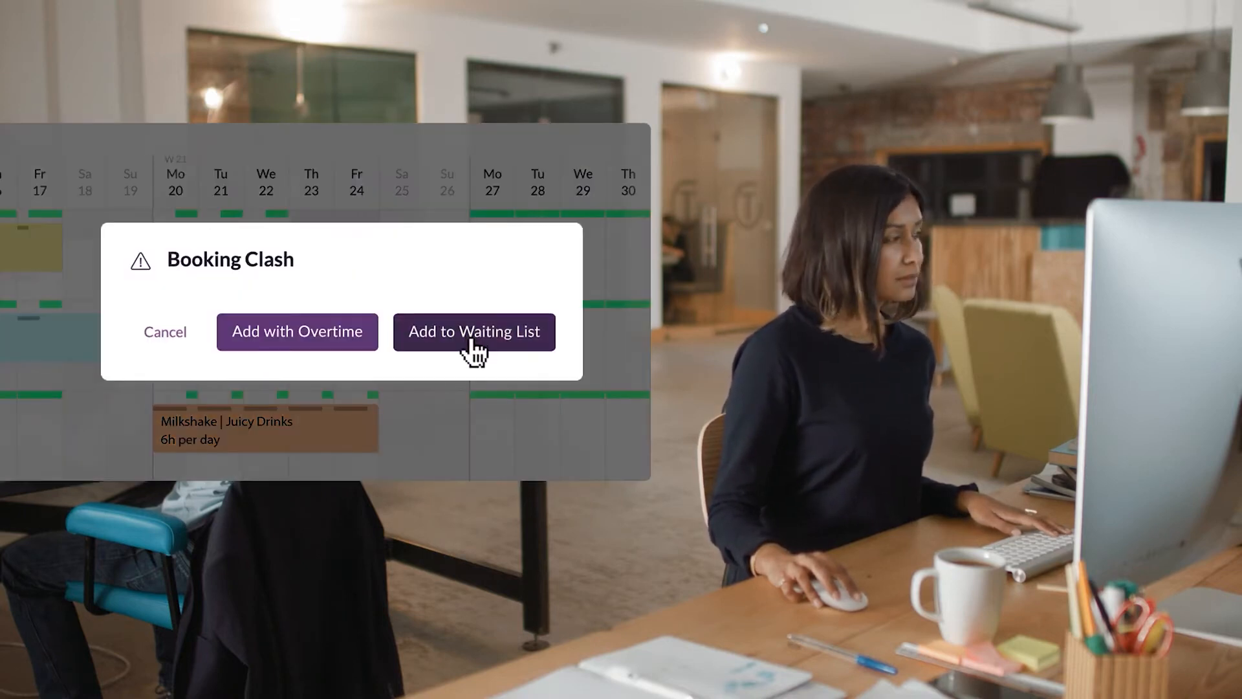
# Send the clashing booking to the waiting list instead of adding overtime.
pyautogui.click(474, 331)
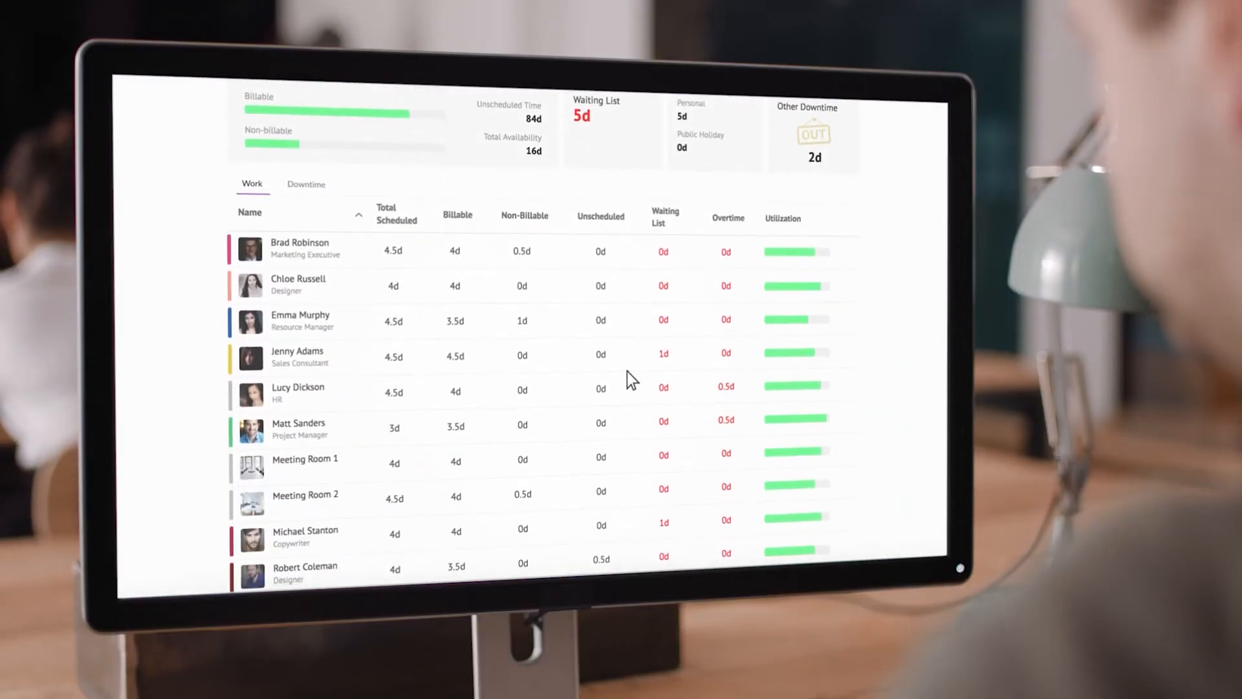
pyautogui.moveTo(352, 355)
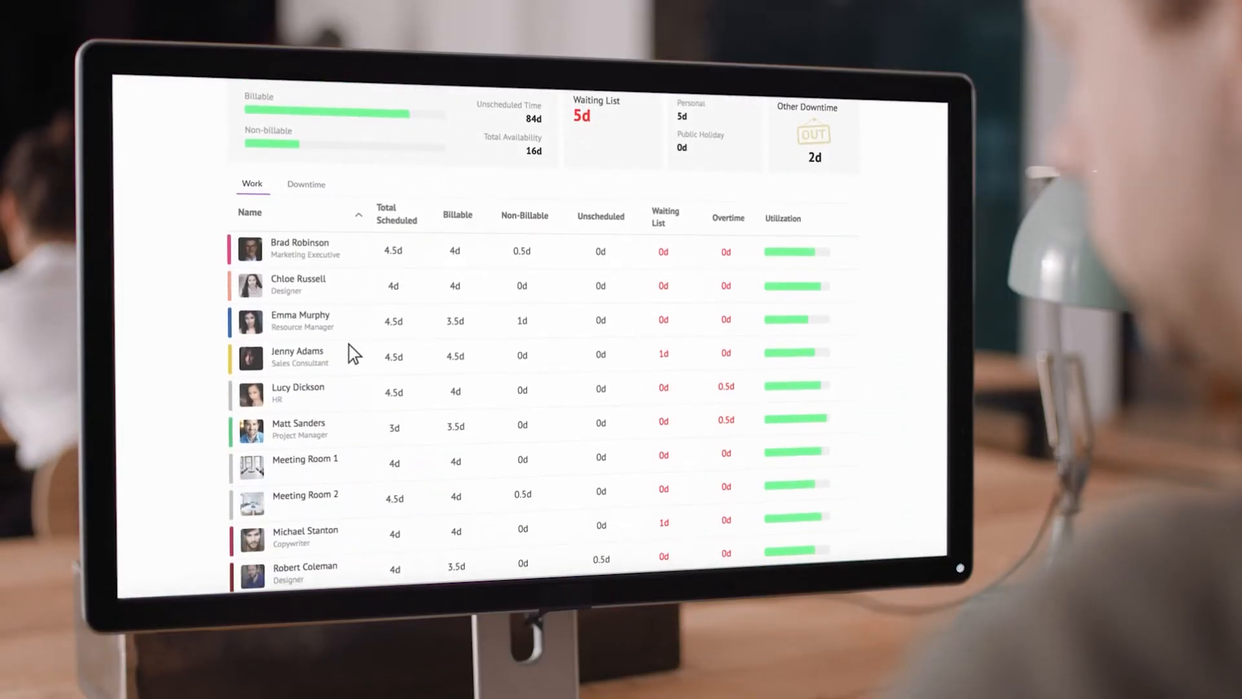
# Open the schedule's Search or filter box and begin typing a query.
pyautogui.click(286, 111)
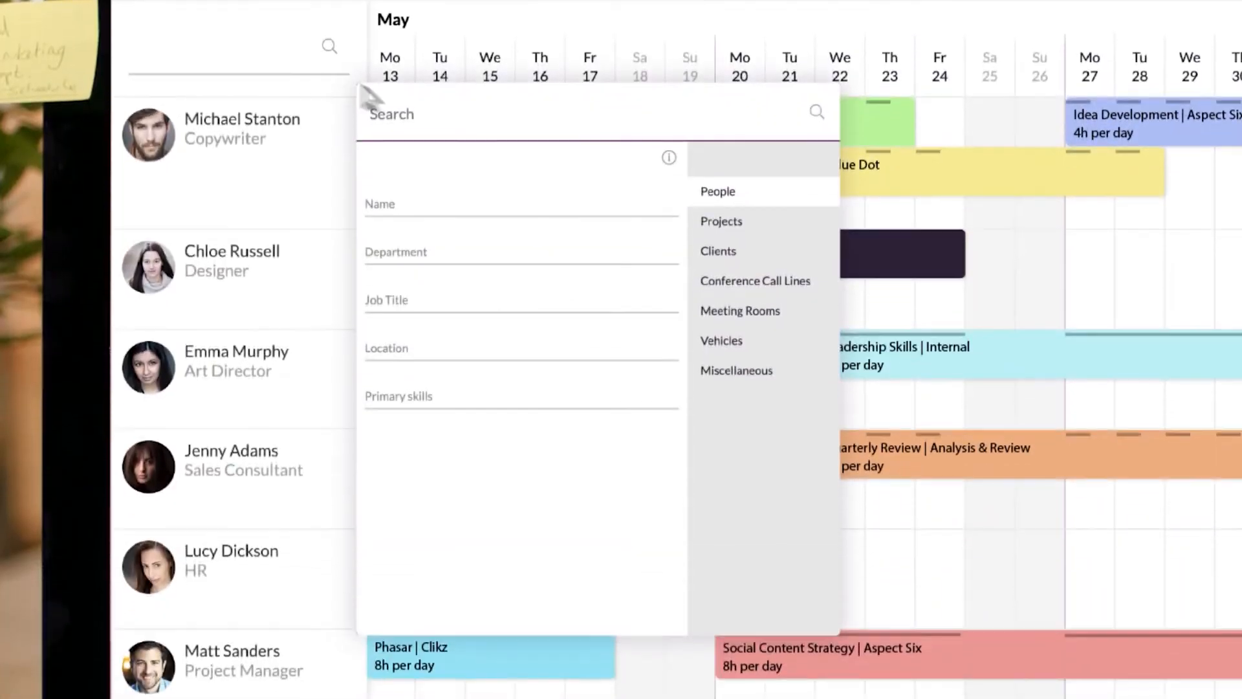
pyautogui.write('c')
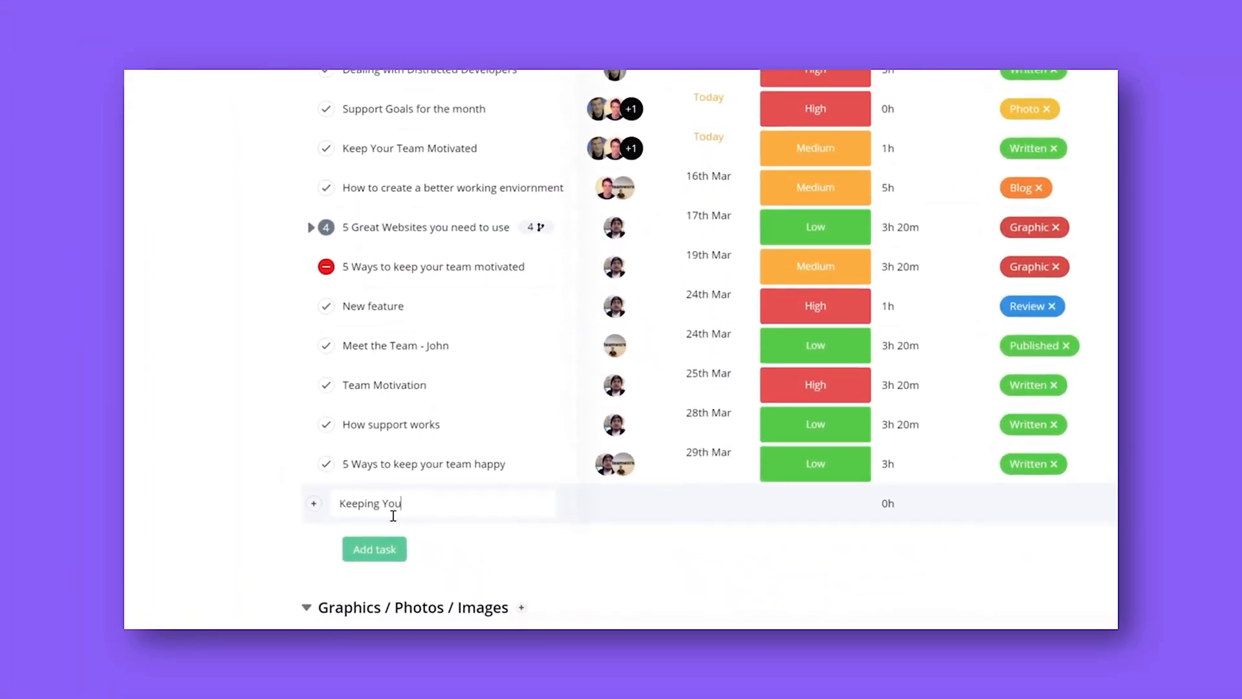
# Name the task '...r Team Motivated', add a second assignee and save the assignees.
pyautogui.write('r Team Motivated')
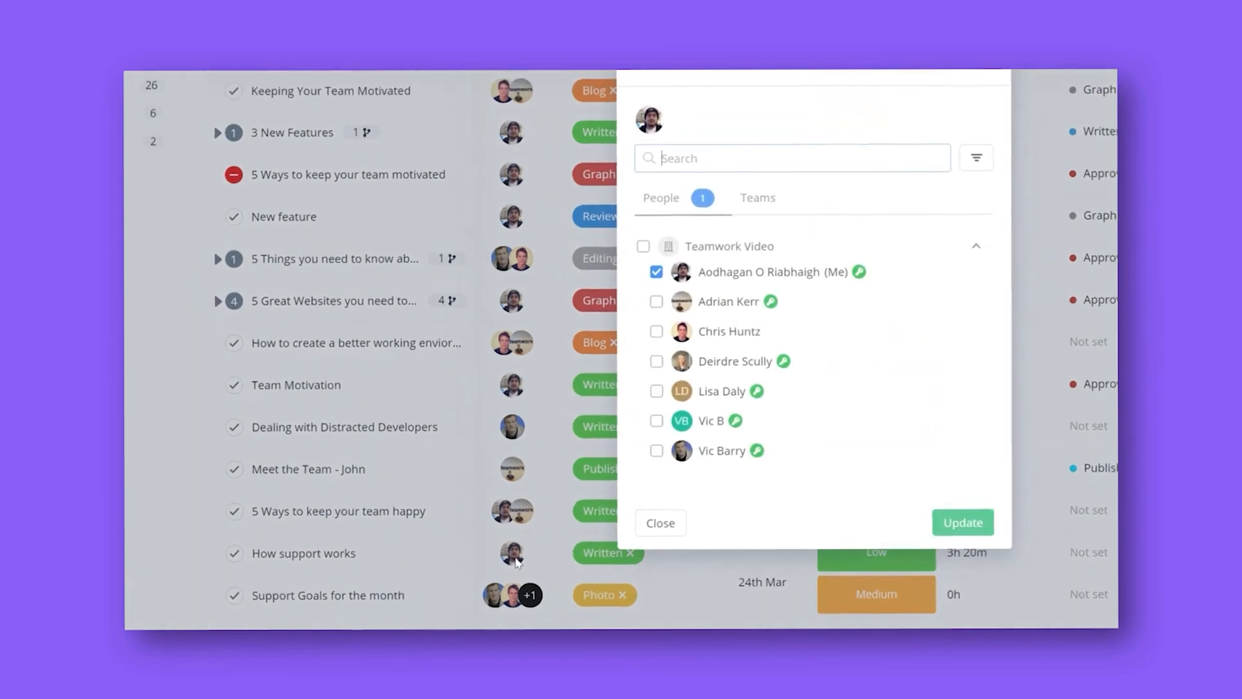
pyautogui.click(657, 330)
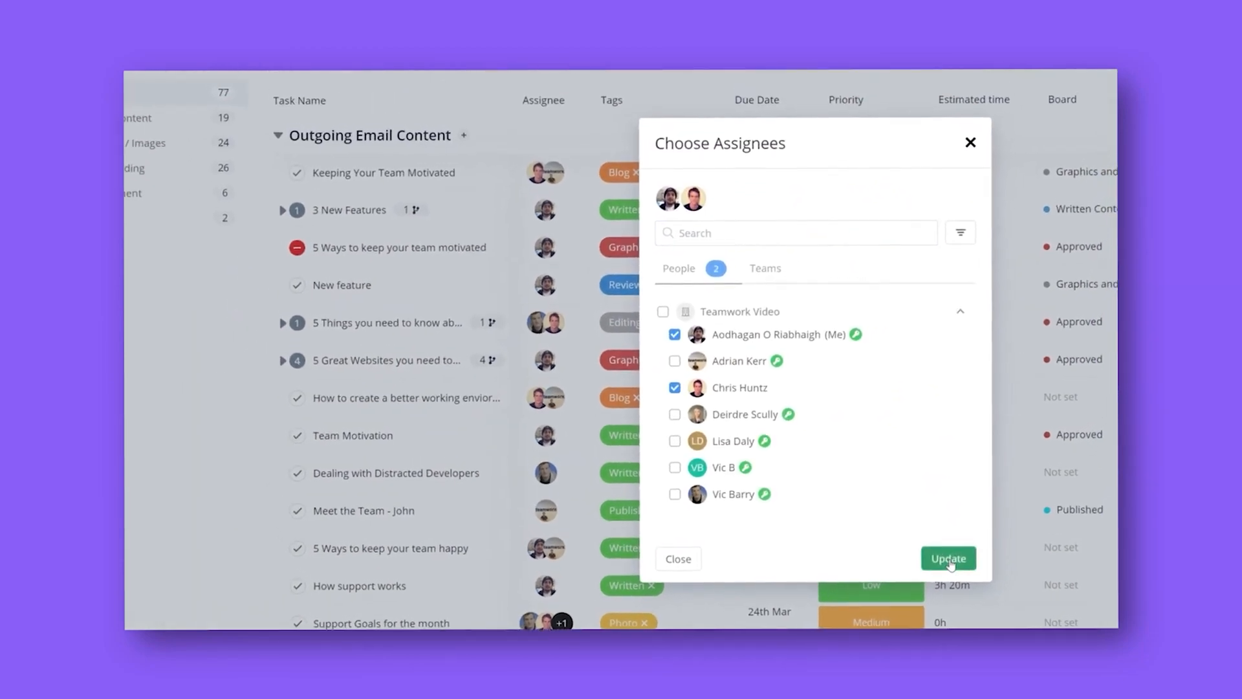
pyautogui.click(949, 559)
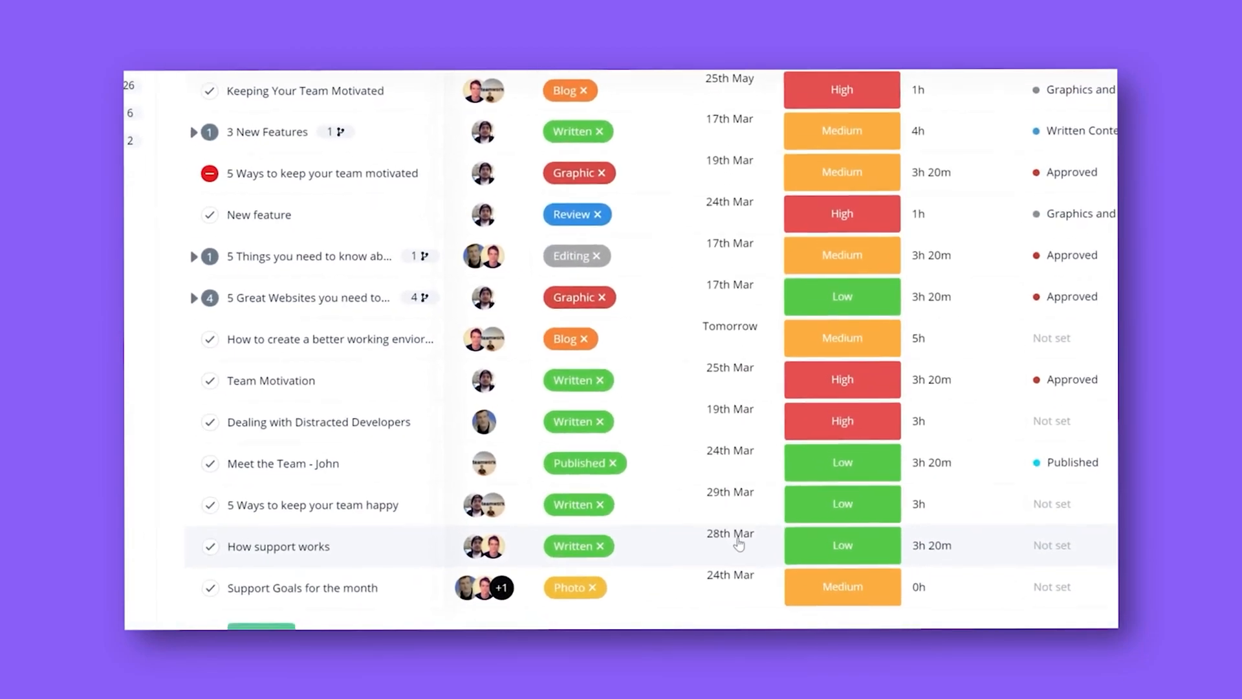
# Edit How support works' due date, sort by due date and filter the list by tags.
pyautogui.click(730, 534)
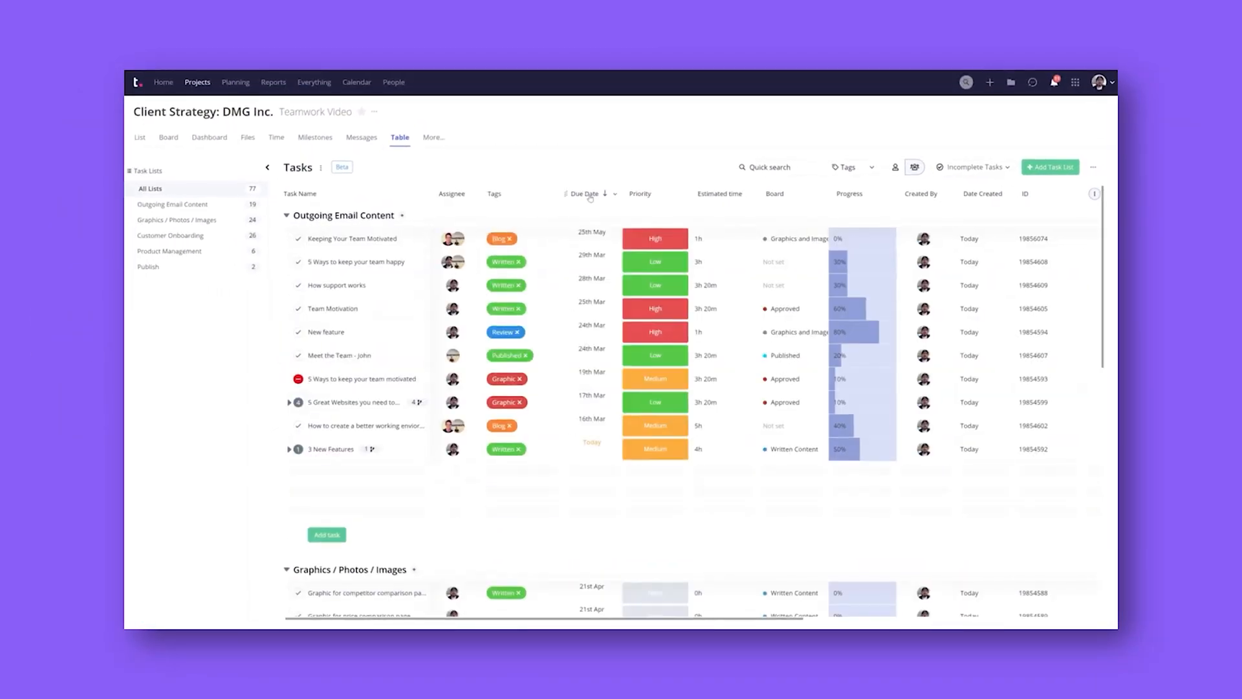
pyautogui.click(591, 193)
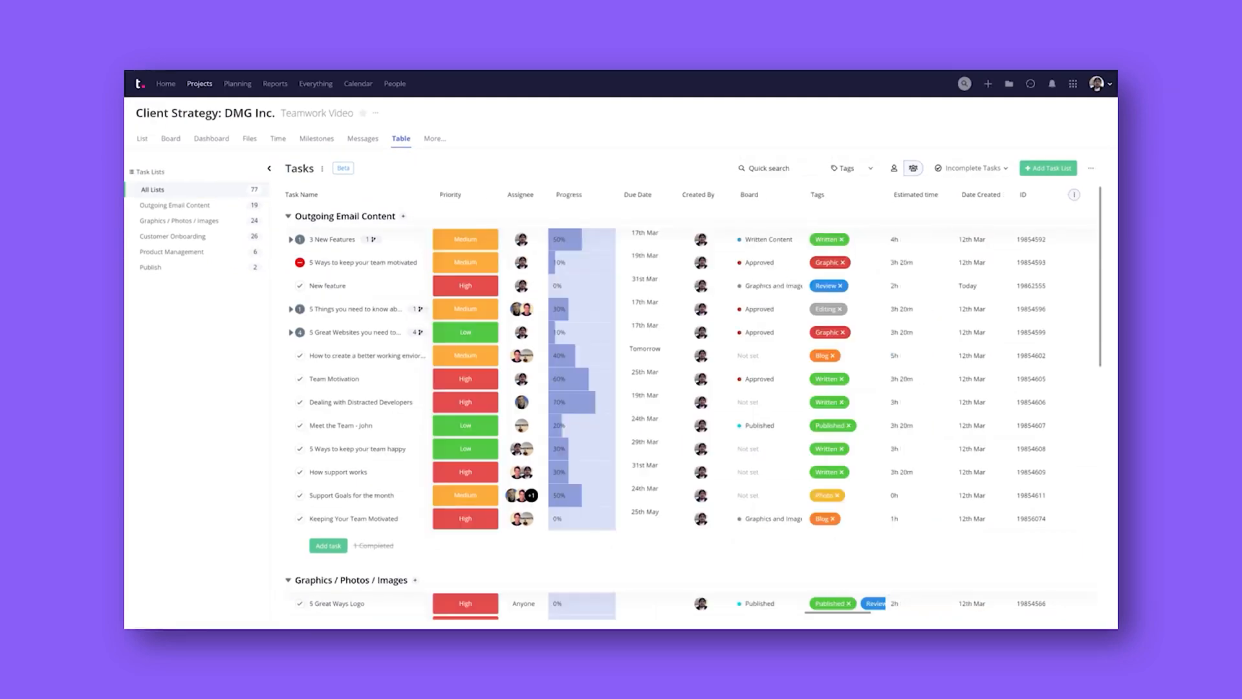
pyautogui.click(323, 168)
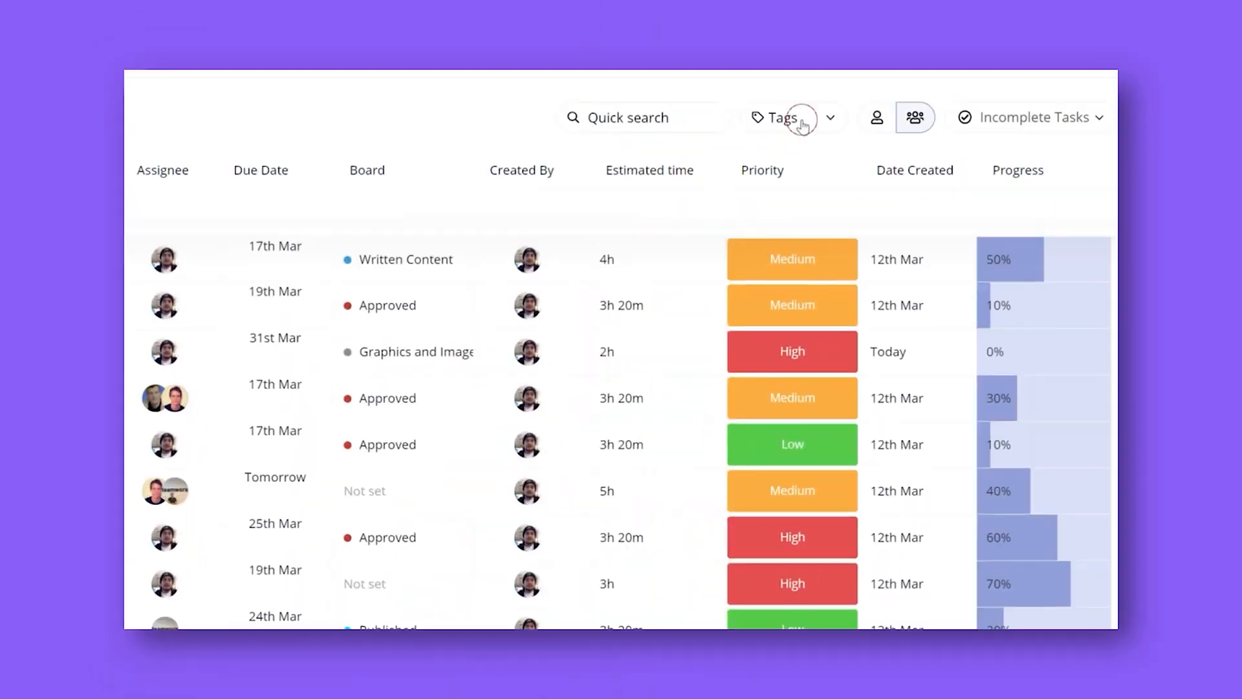
pyautogui.click(780, 118)
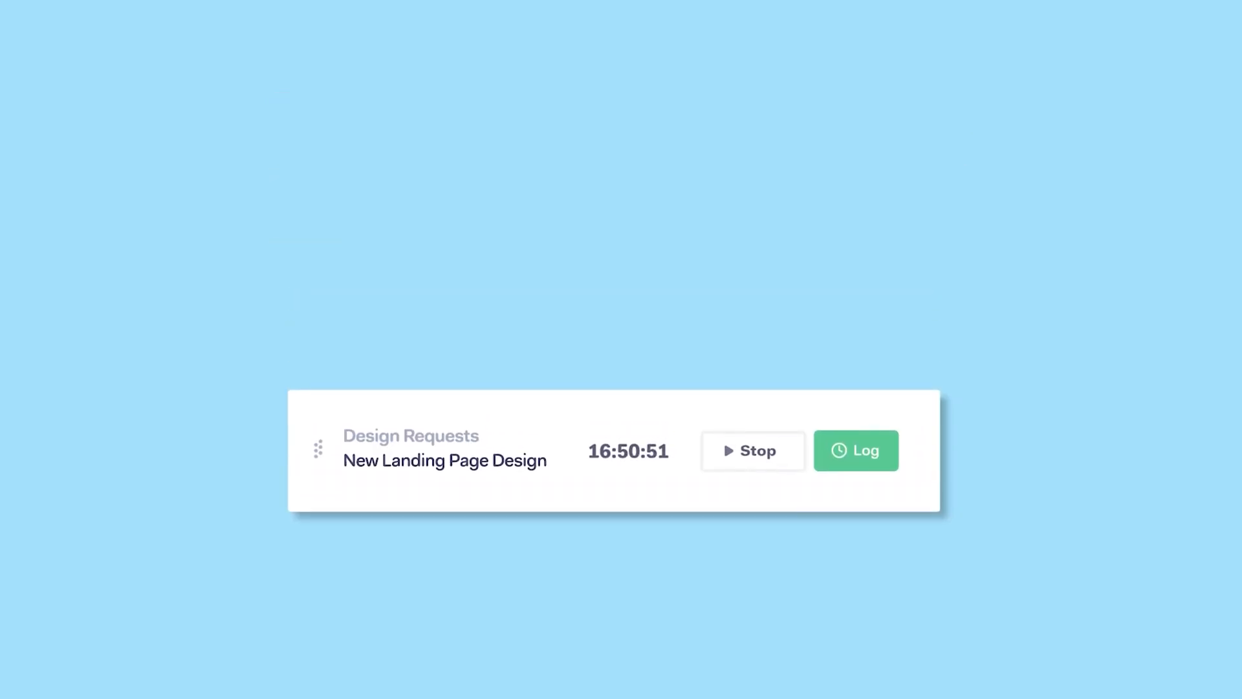
# Log tracked time as 'time management for teams blog post' and add the 12 h 25 min estimate.
pyautogui.click(855, 451)
pyautogui.write('Better')
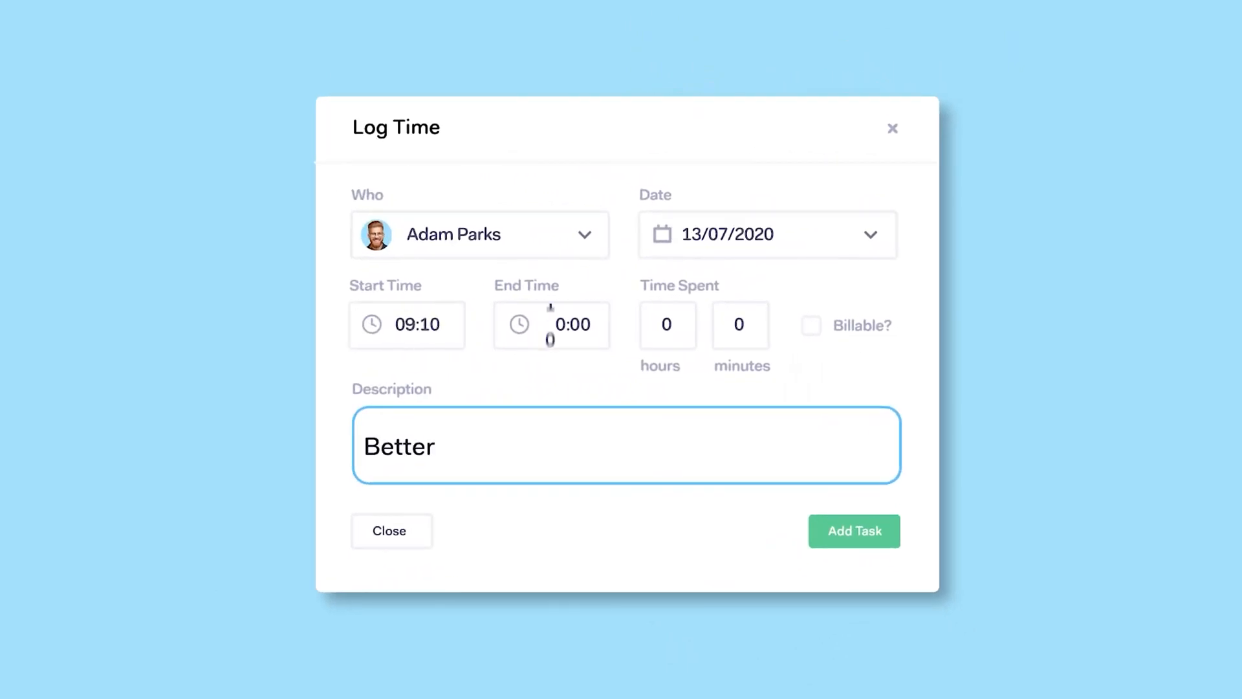
pyautogui.write('time management for teams blog post')
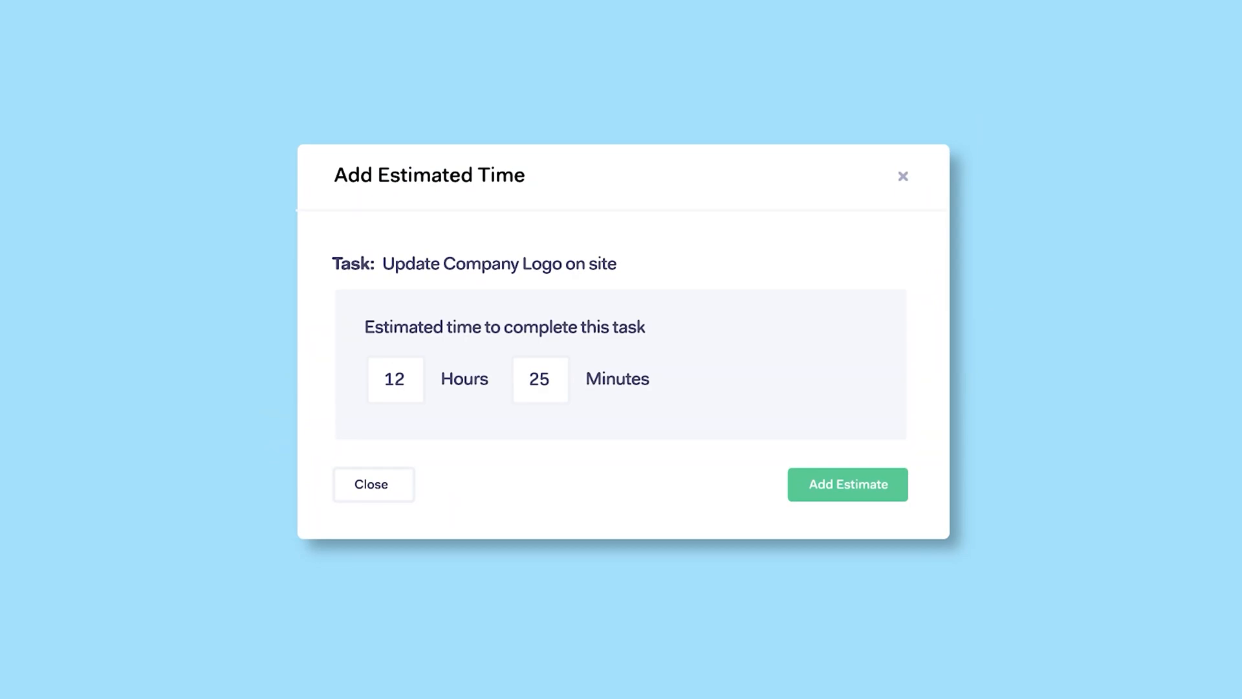
pyautogui.click(373, 484)
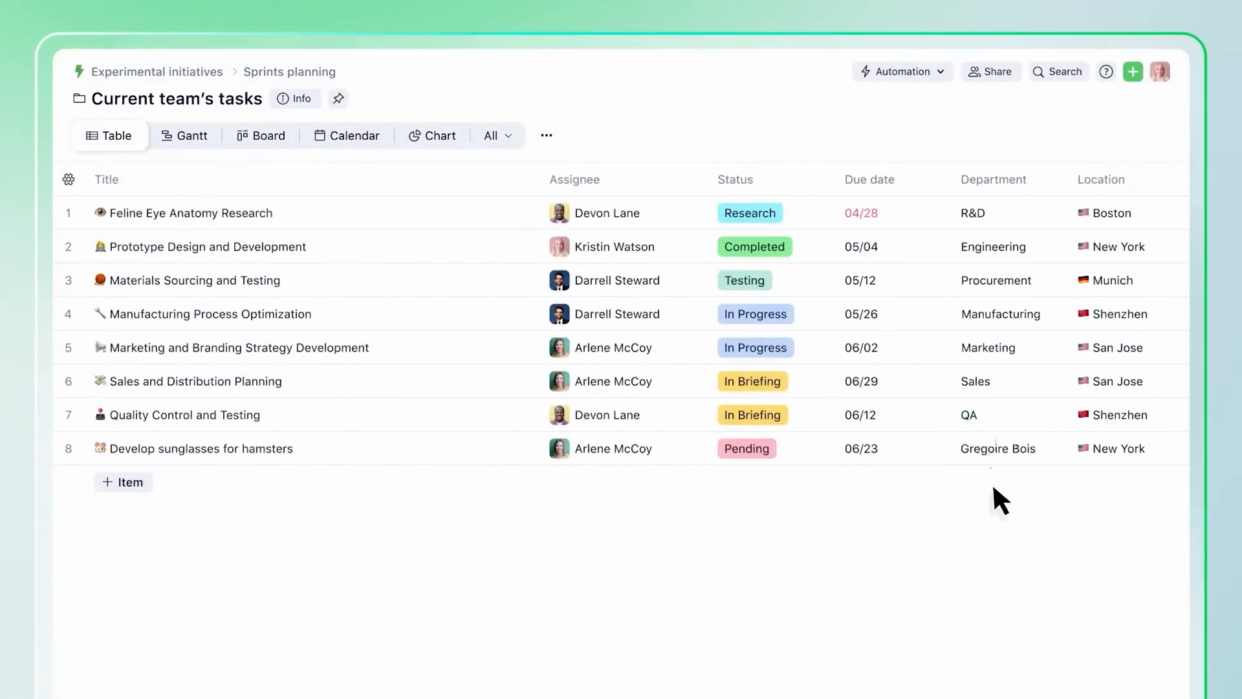
# Add a new item below the team's task table and choose its item type.
pyautogui.click(123, 481)
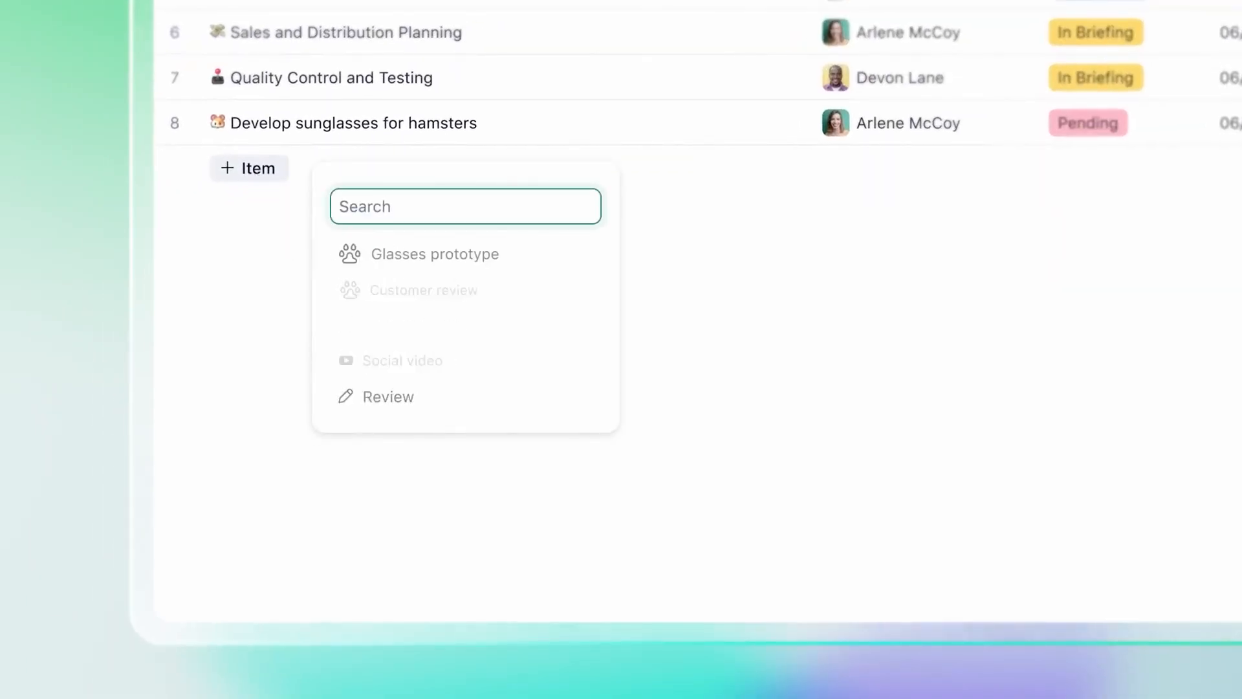
pyautogui.click(291, 120)
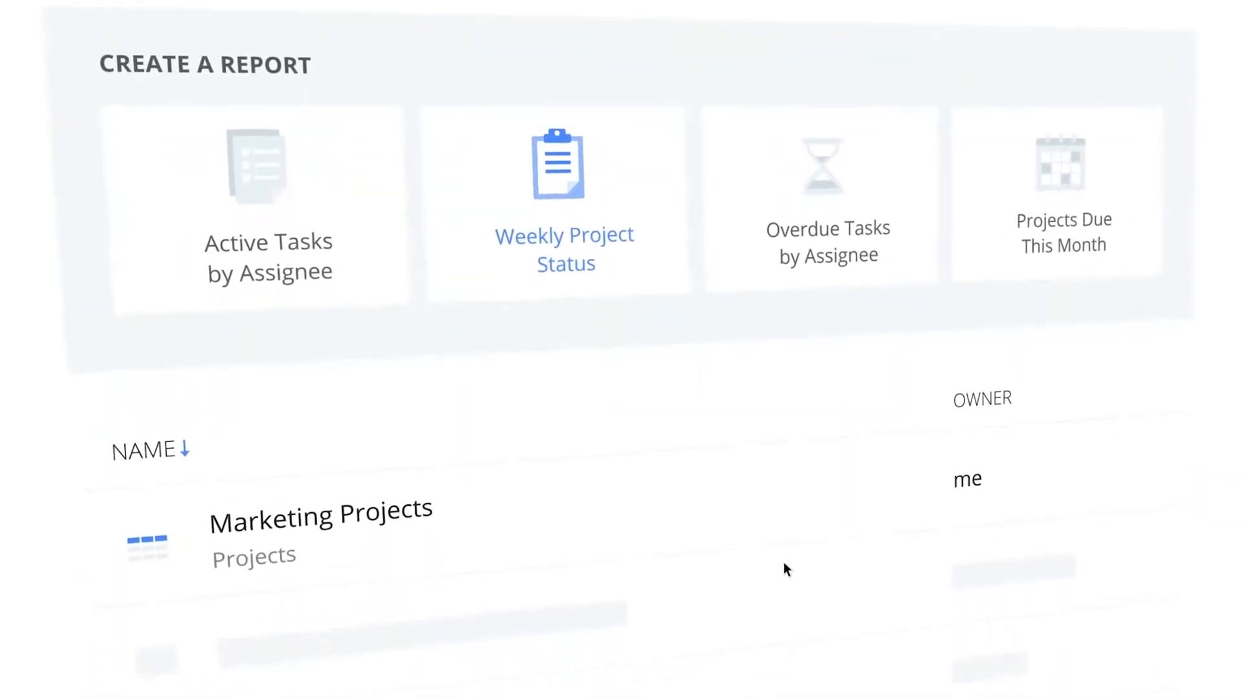
# Create a report from the Weekly Project Status template and review the tasks below.
pyautogui.click(564, 198)
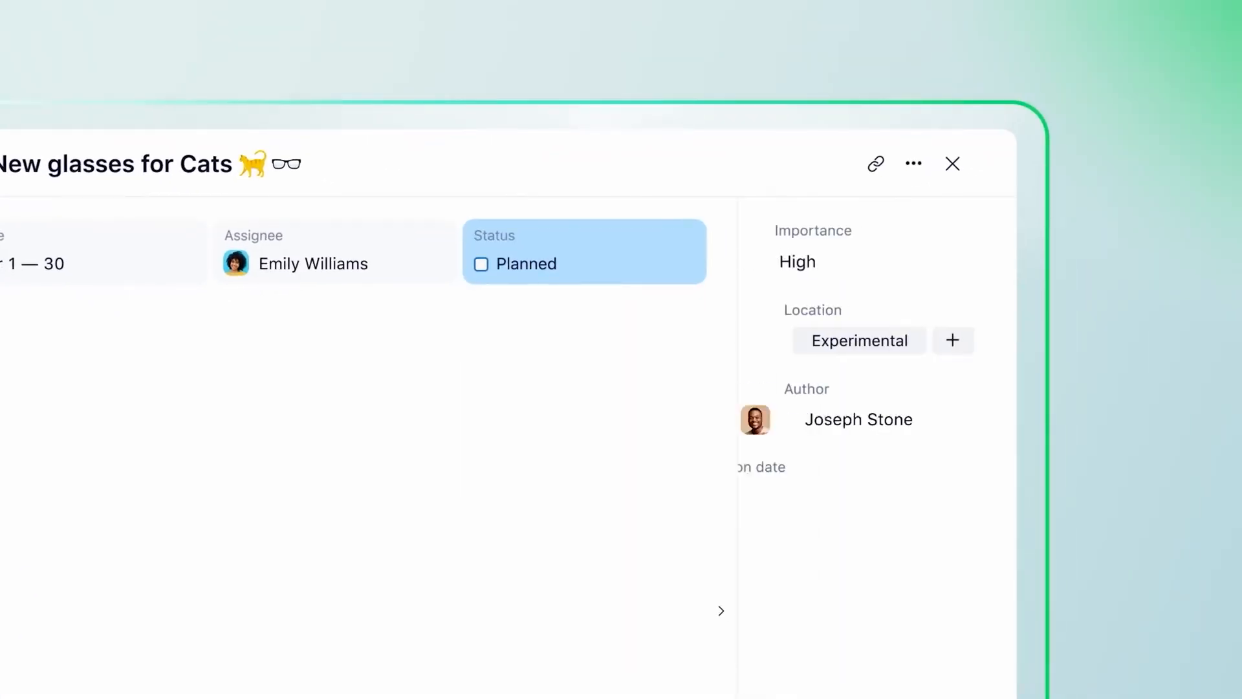
pyautogui.scroll(-3)
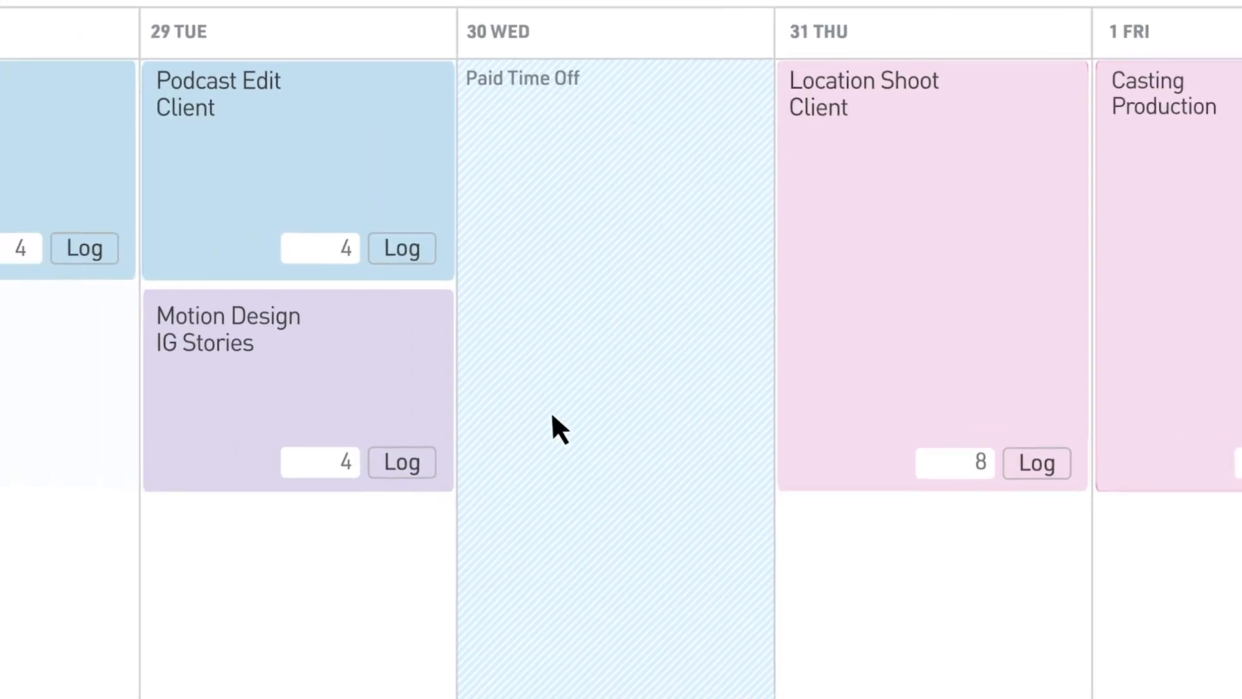
# Log the 8 planned hours for the R&D Internal block, then show the Productivity integrations listing Zapier.
pyautogui.hscroll(-3)
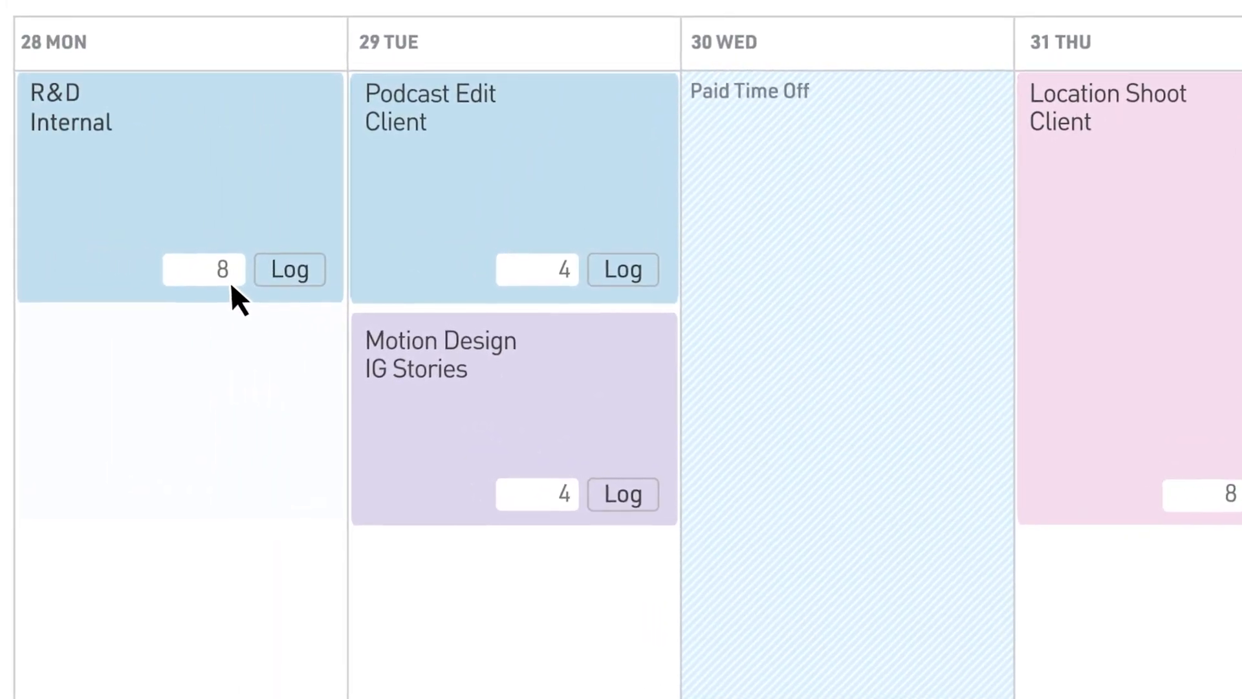
pyautogui.click(289, 269)
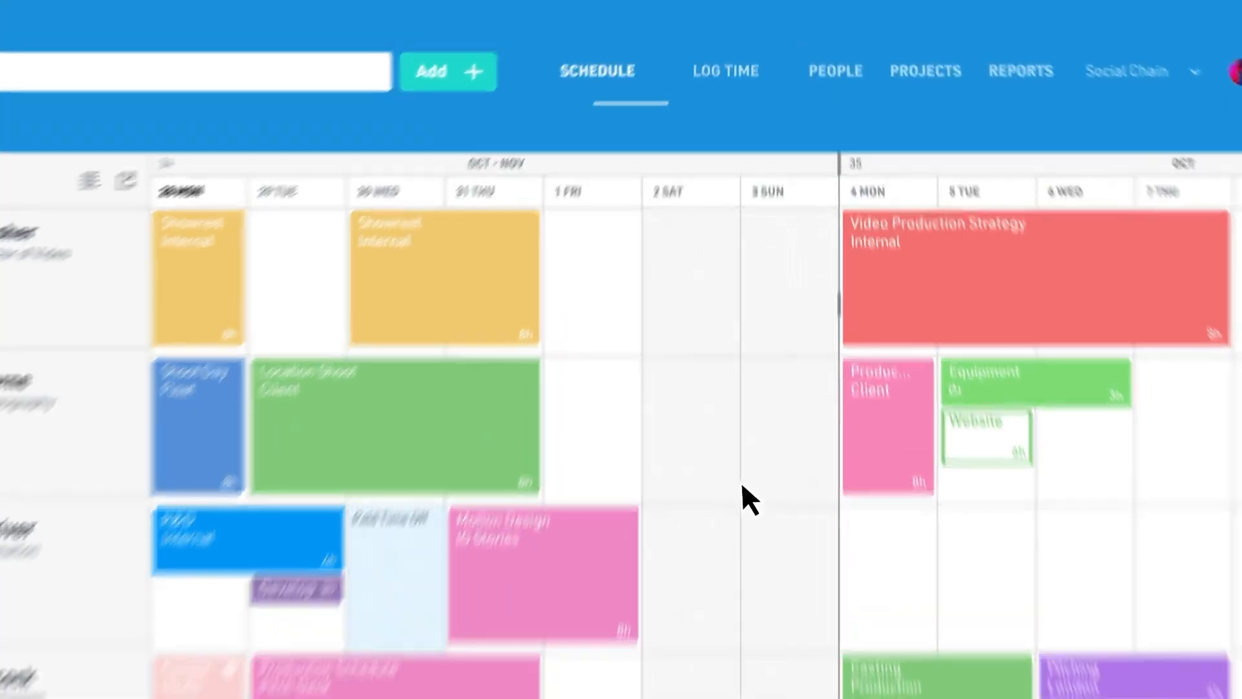
pyautogui.click(724, 72)
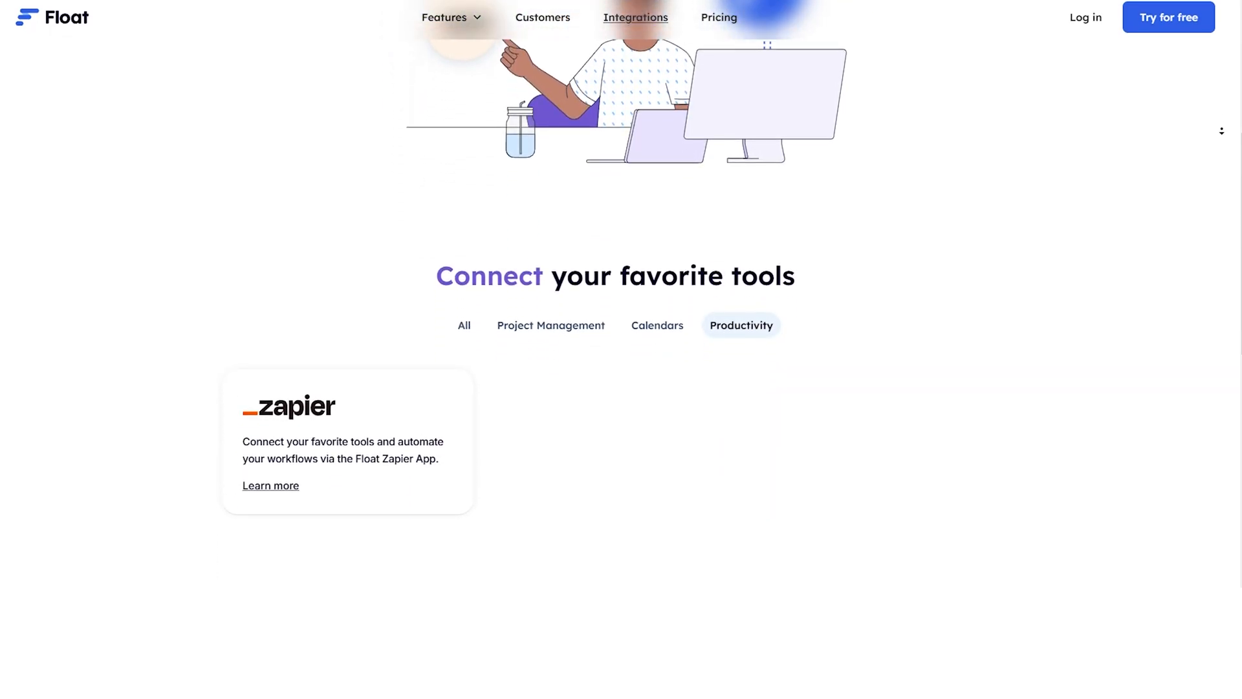
# Filter the integrations to Project Management (Linear, Asana, Jira), then to Calendars.
pyautogui.scroll(-3)
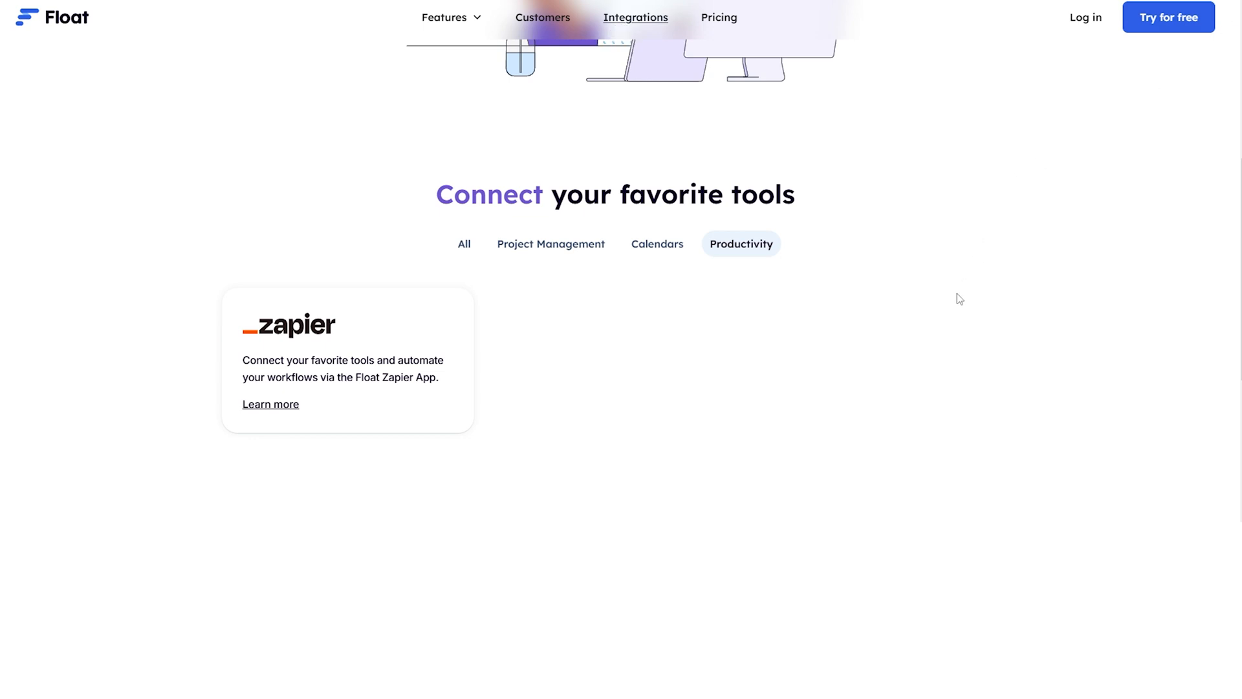
pyautogui.click(657, 244)
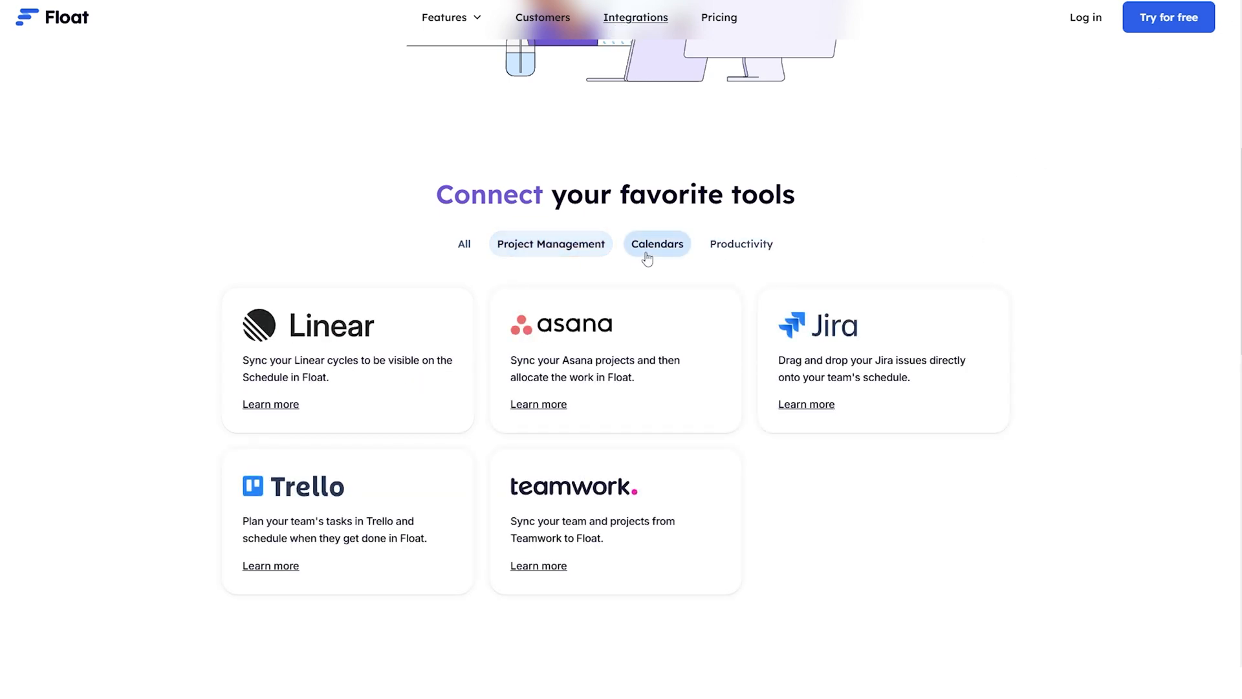
pyautogui.click(741, 243)
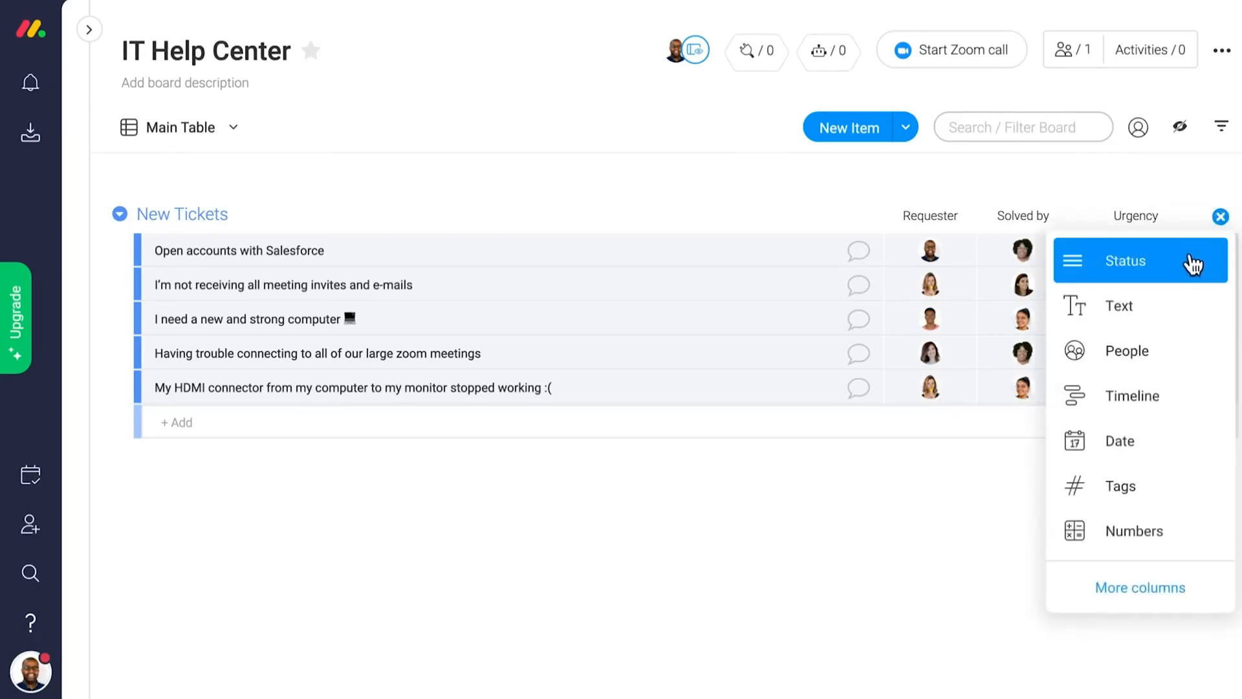
# Add a Status column to the IT Help Center tickets and create the Company KPIs dashboard.
pyautogui.click(1125, 261)
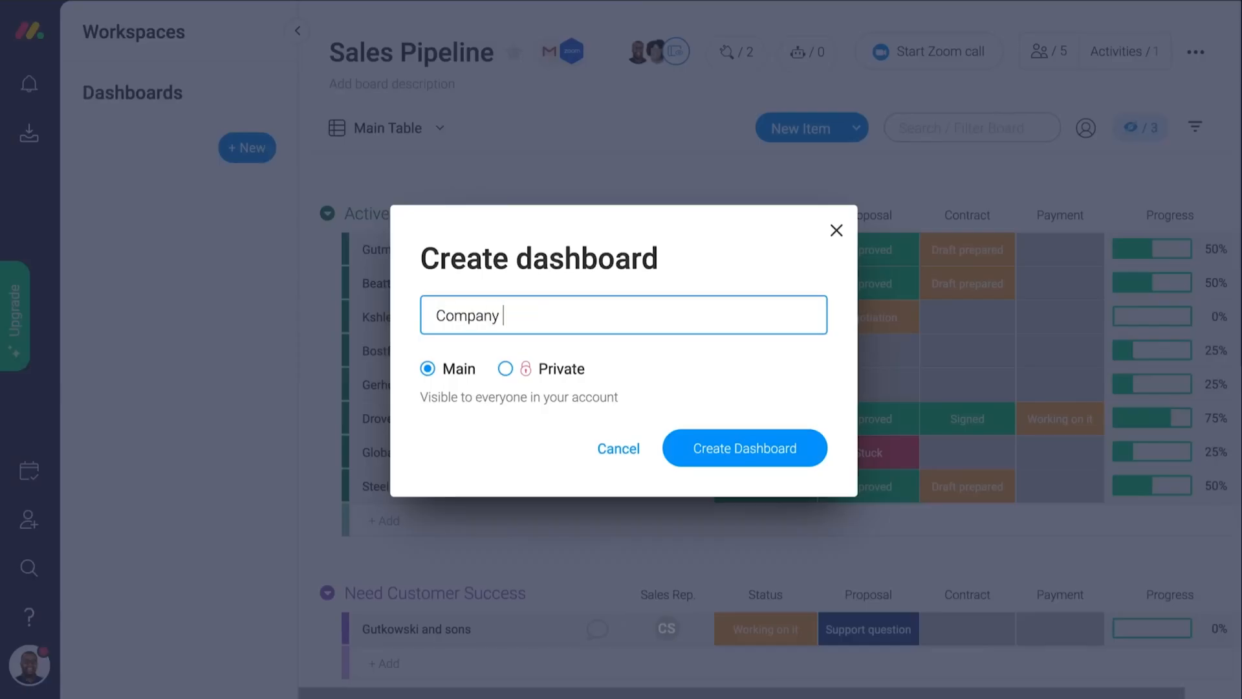
pyautogui.click(743, 448)
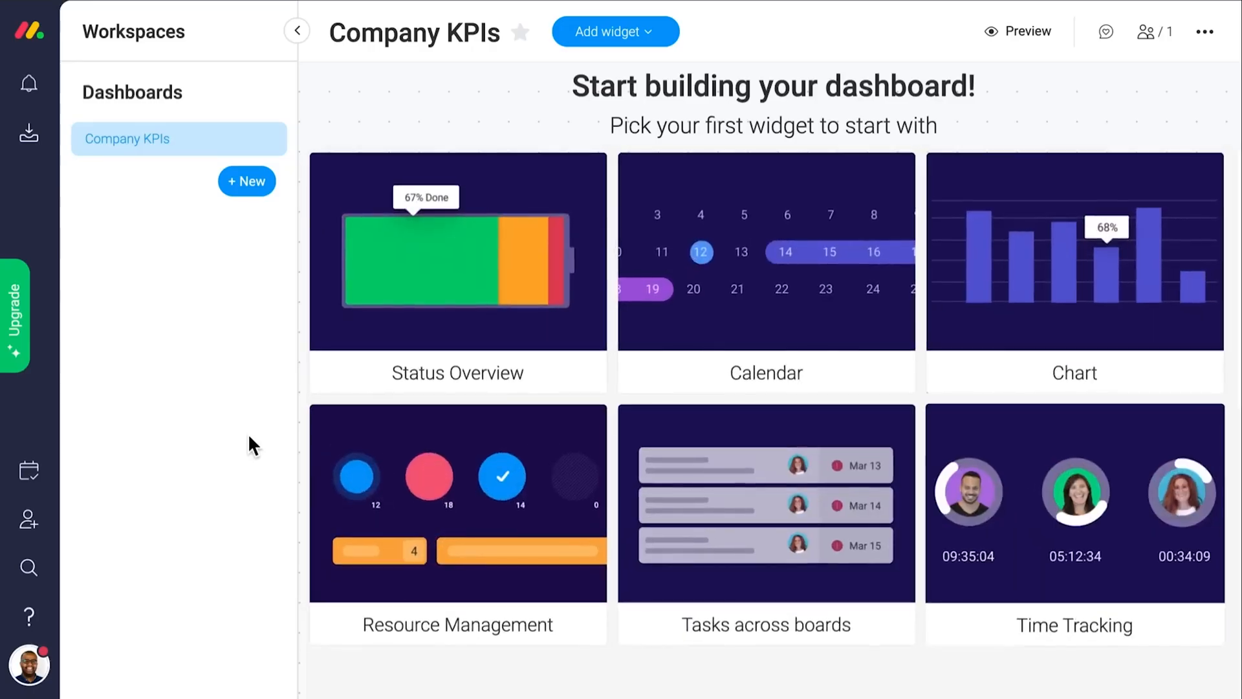
pyautogui.moveTo(416, 310)
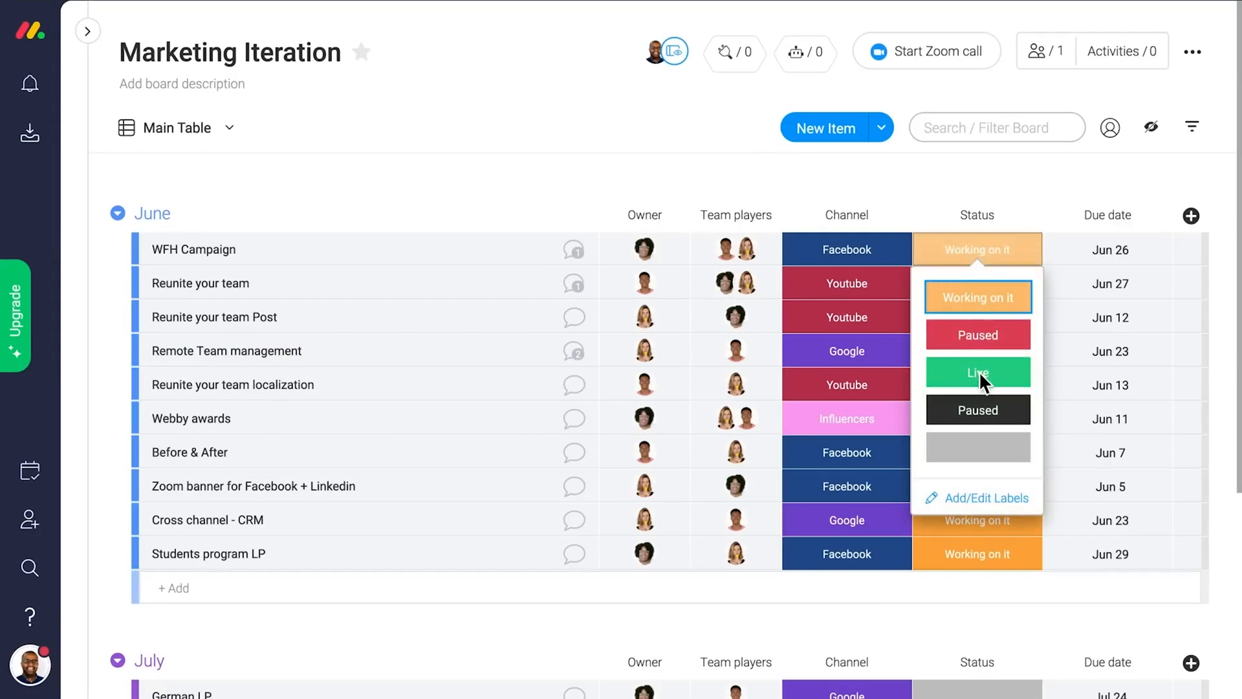
# Set WFH Campaign to Live, start filtering IT Help Center tickets, and label the Gutkowski and sons proposal.
pyautogui.click(977, 371)
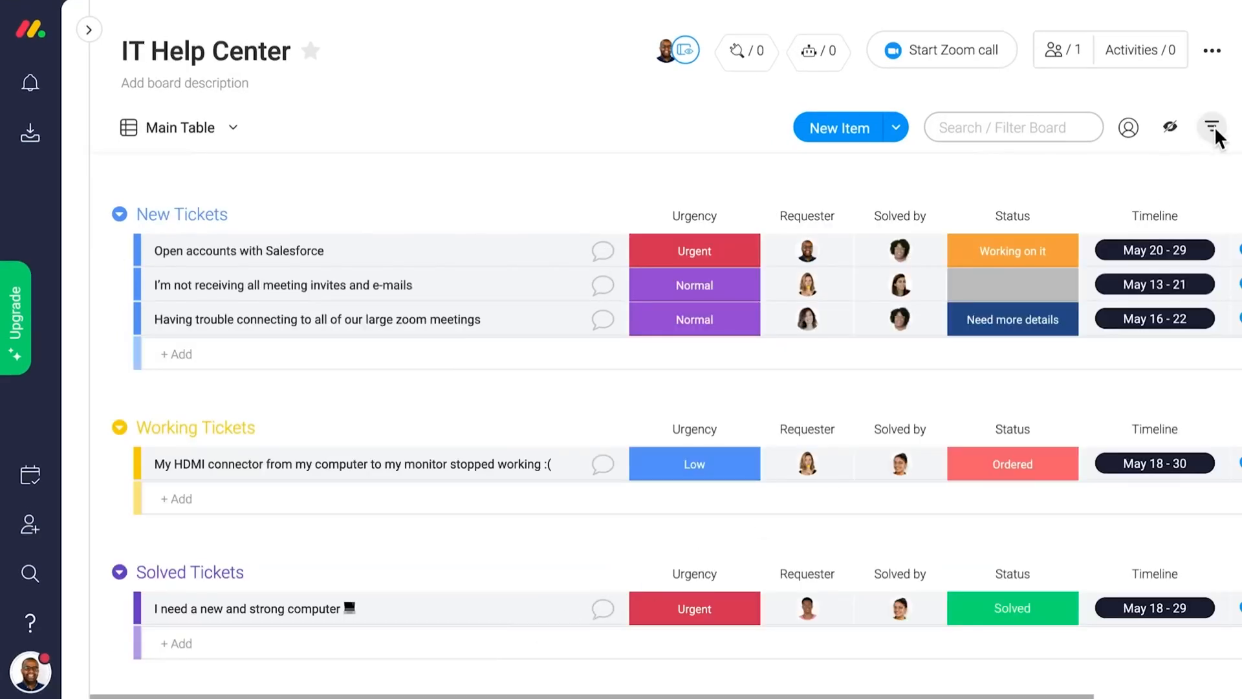
pyautogui.click(1199, 127)
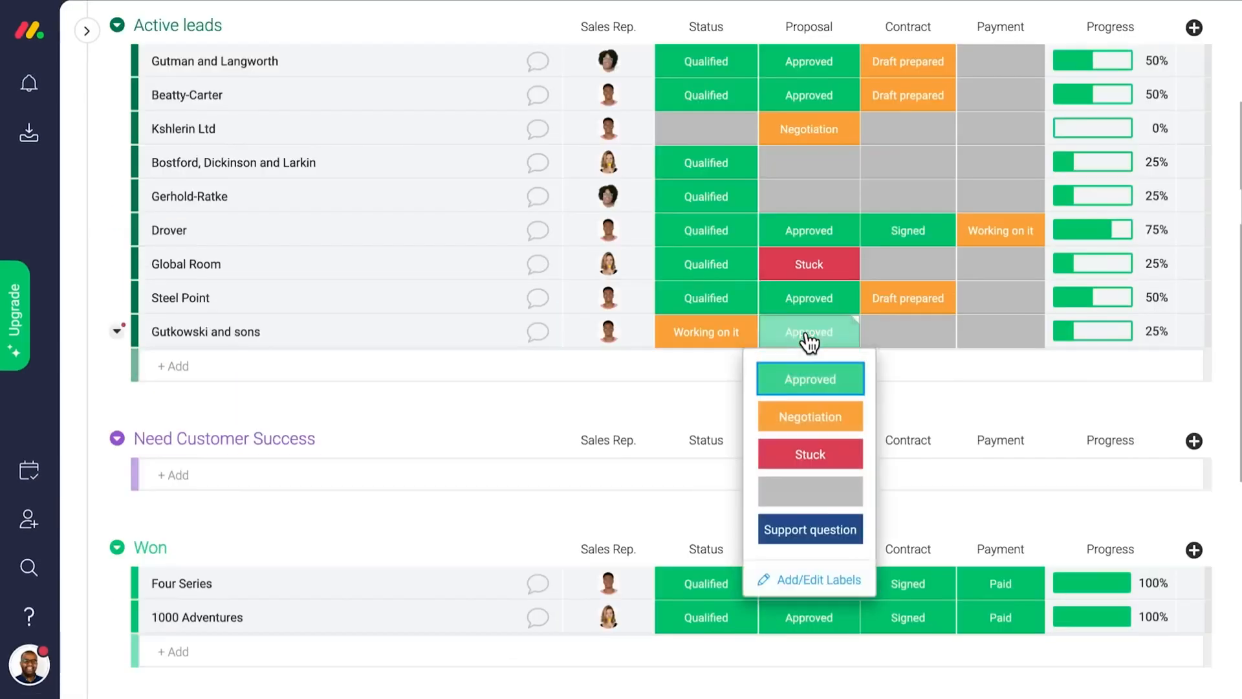
pyautogui.click(810, 529)
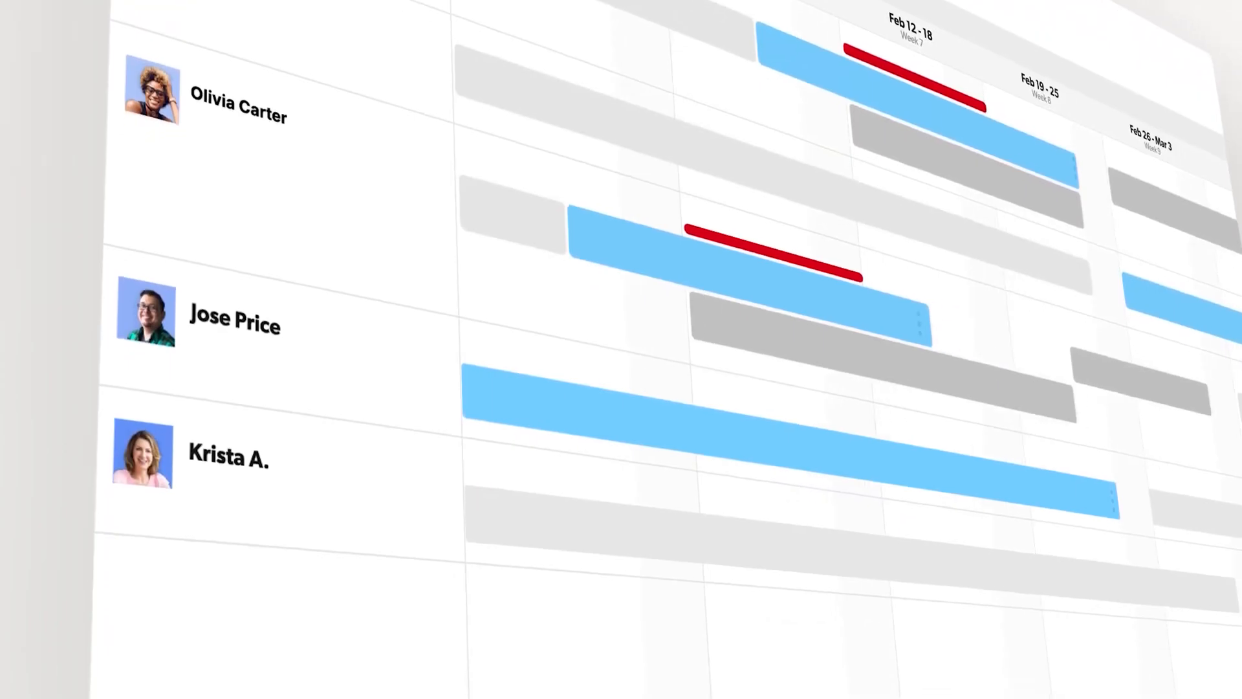
# Scroll the workload schedule to Project Cascade's Scope definition assignment (100%, Feb 02–16, 2024).
pyautogui.scroll(-3)
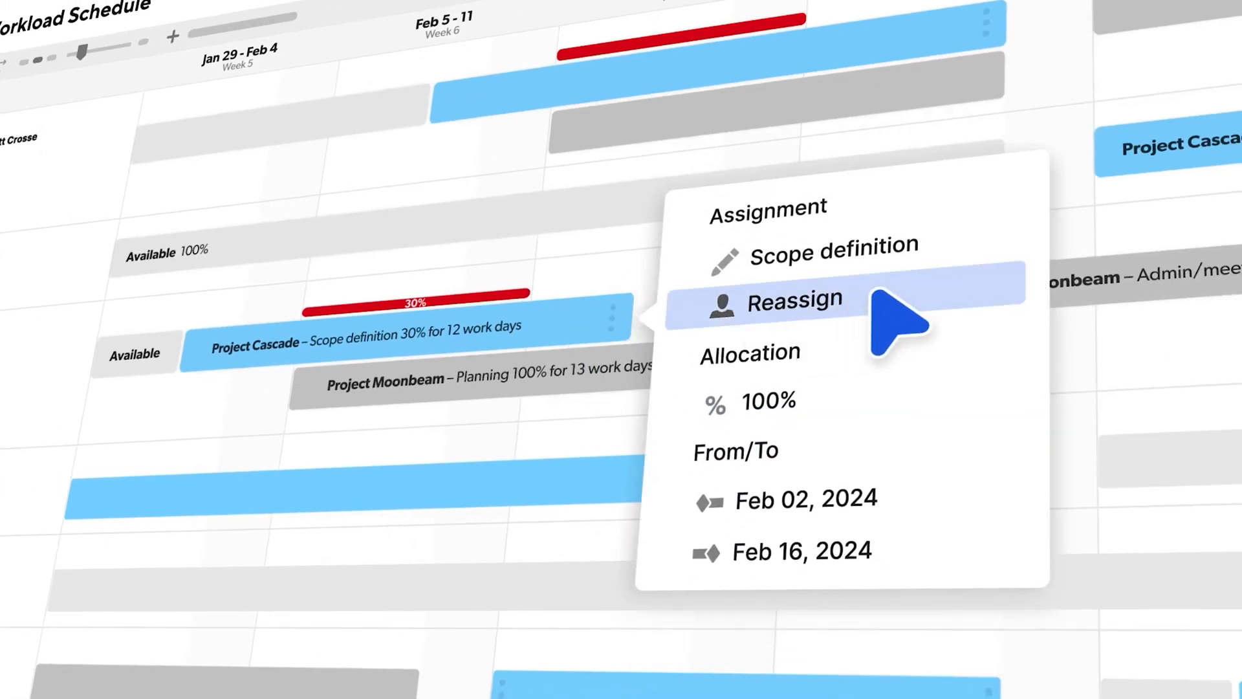
# Reassign Project Cascade's scope work, expand its workload view, and show the Staff Resource Rollup sheet.
pyautogui.click(800, 302)
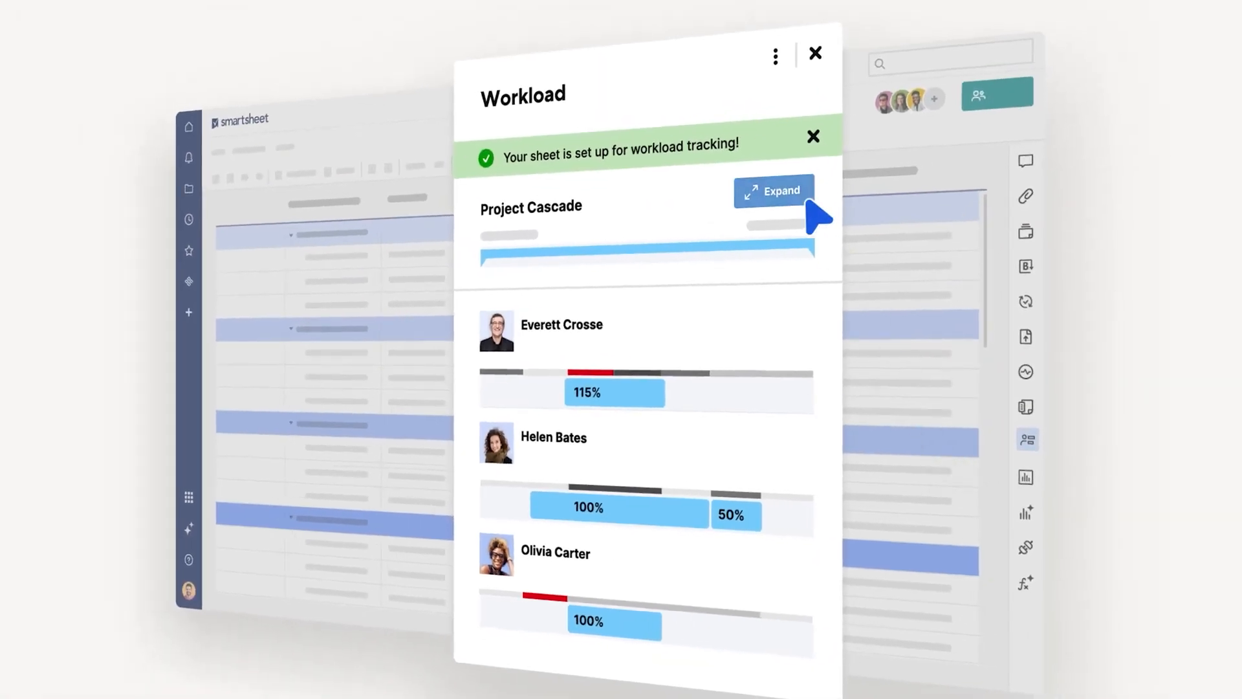
pyautogui.click(773, 192)
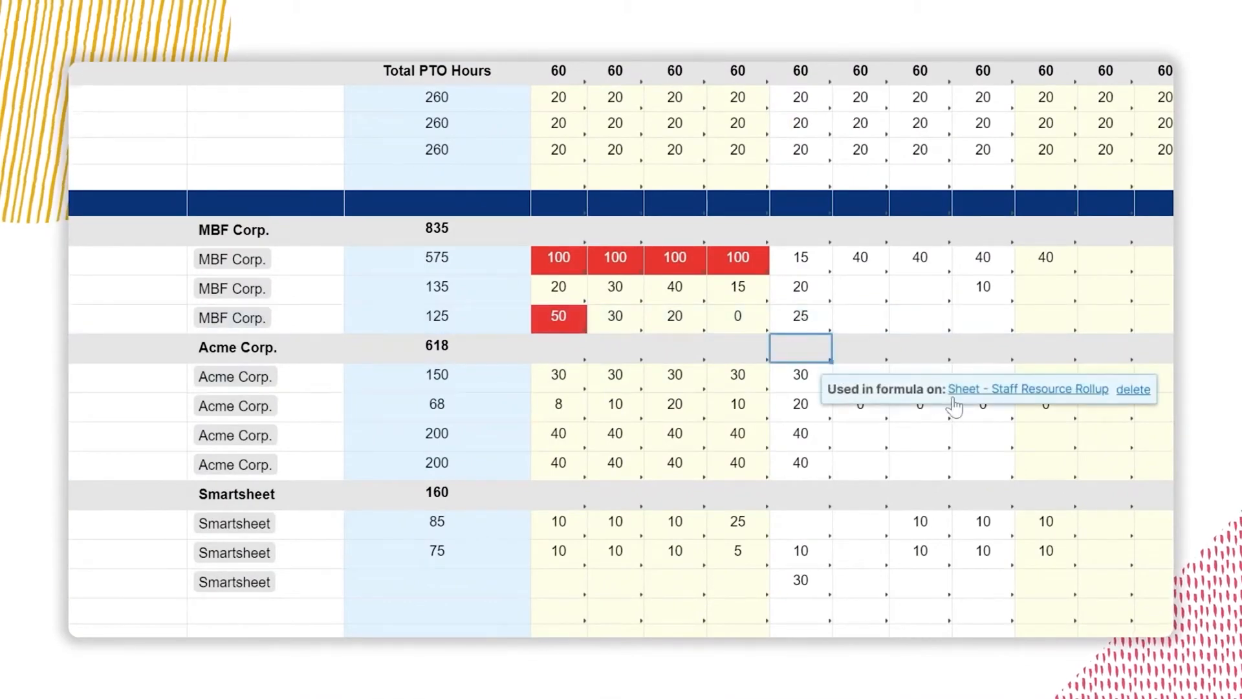
pyautogui.click(1028, 388)
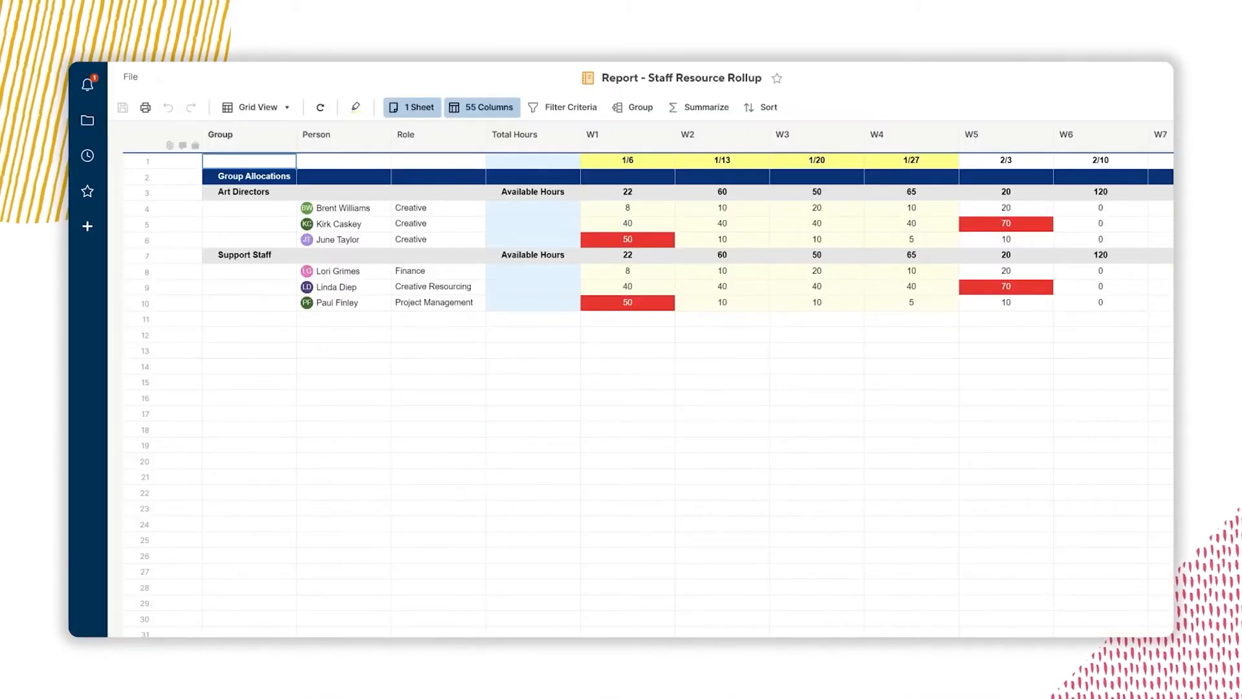